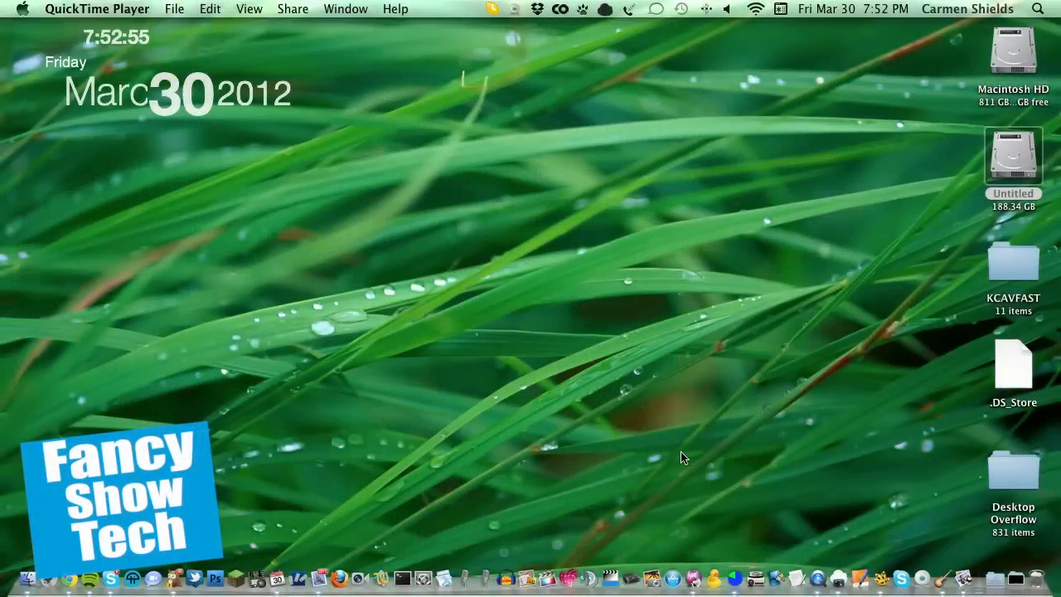
mouse_move(808, 165)
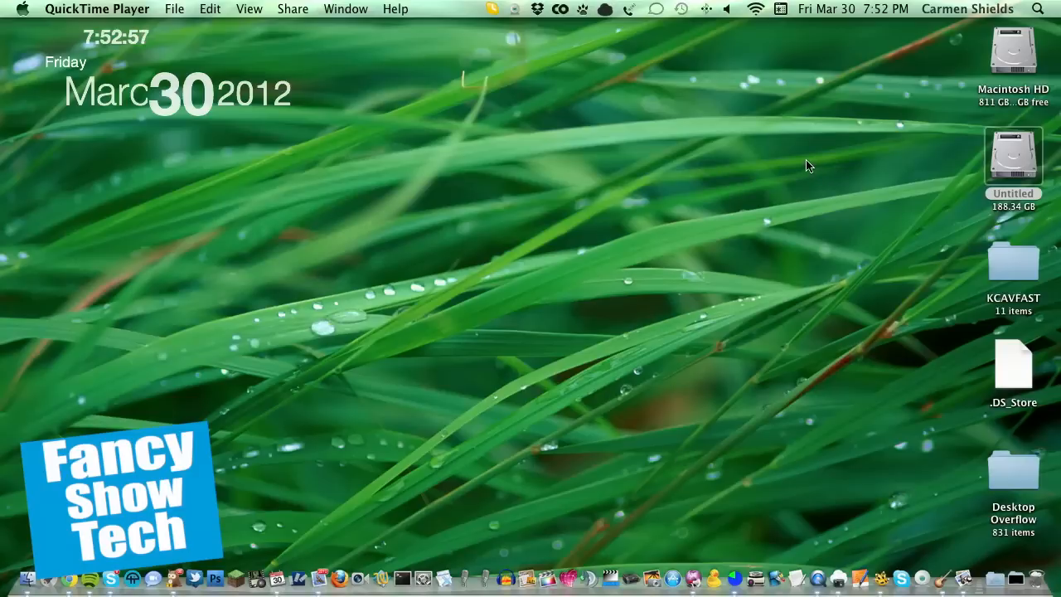
mouse_move(774, 153)
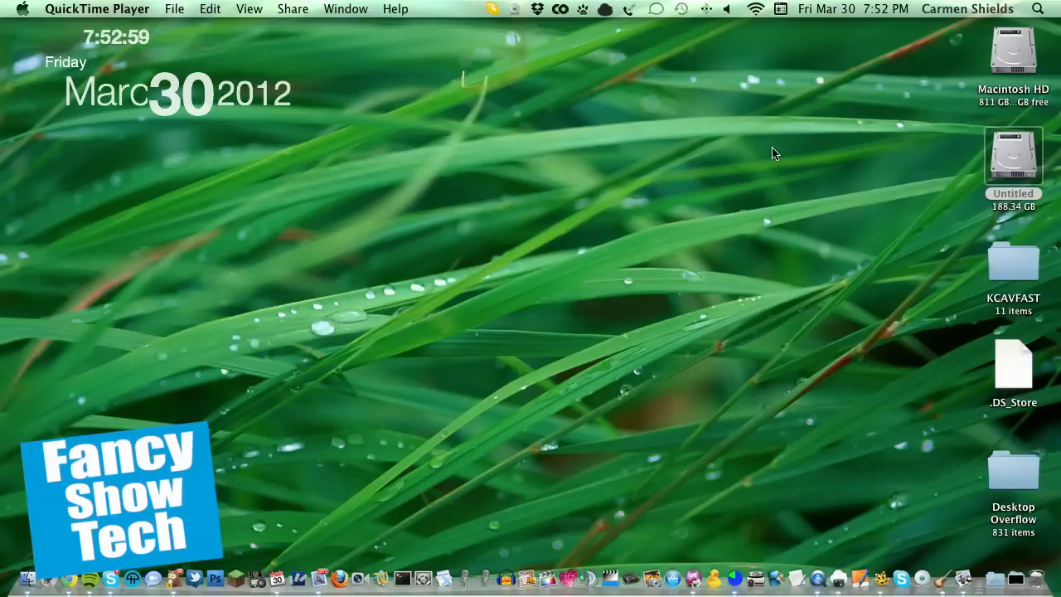
mouse_move(764, 143)
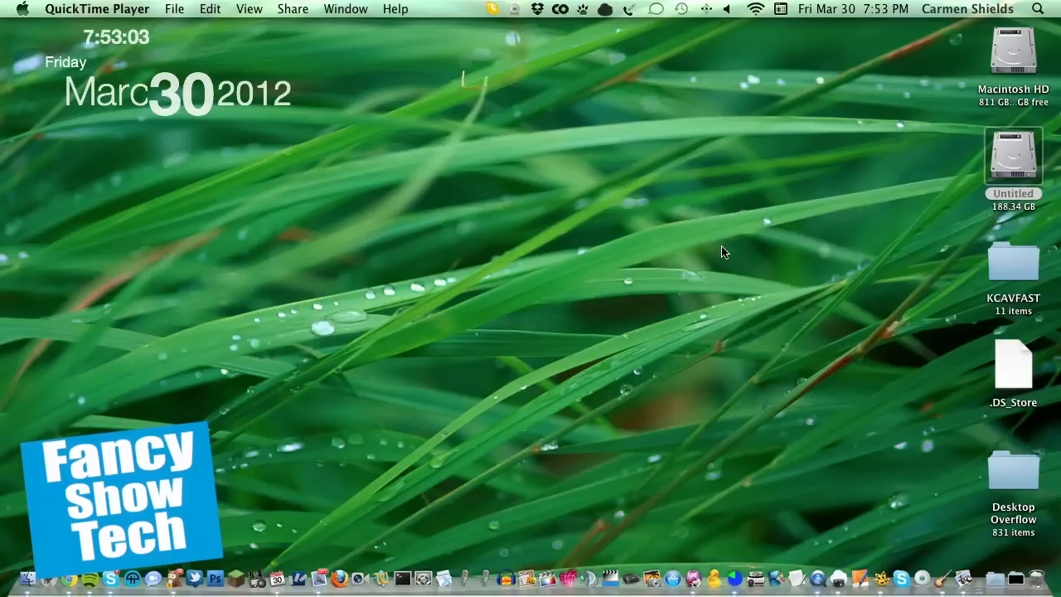
mouse_move(539, 254)
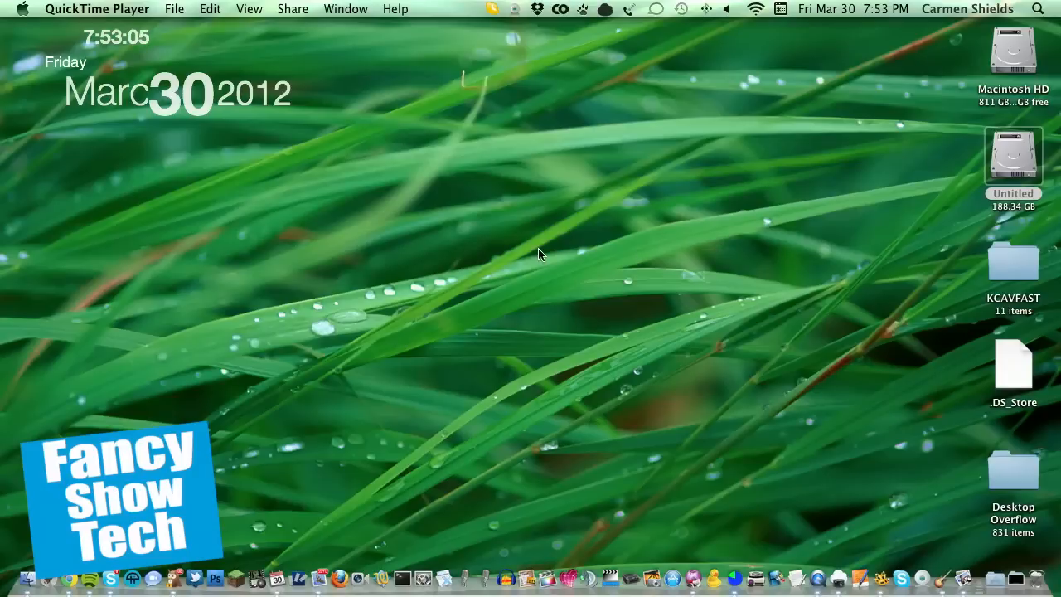
mouse_move(736, 428)
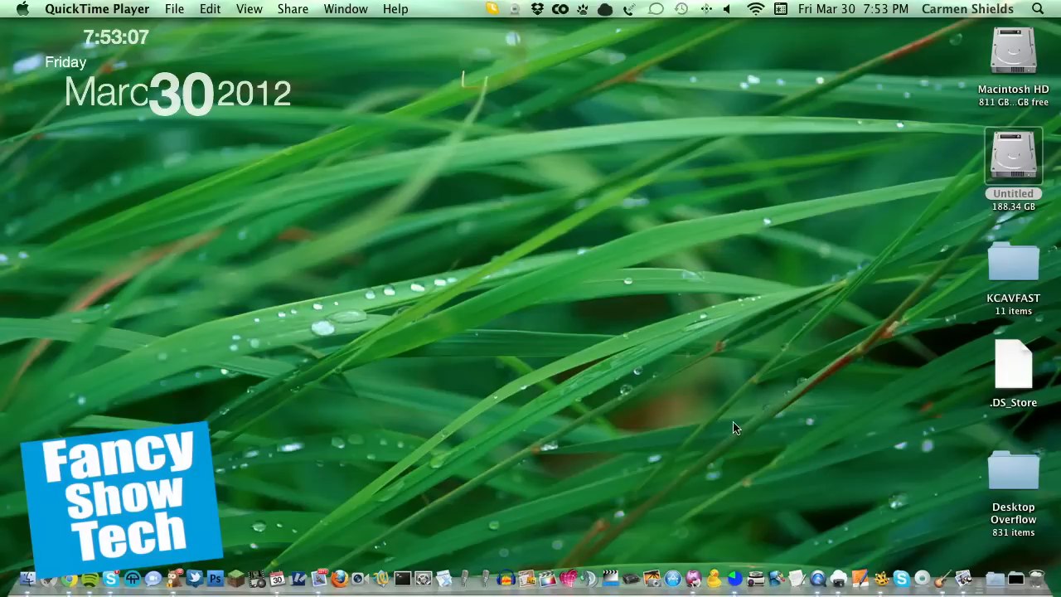
mouse_move(467, 368)
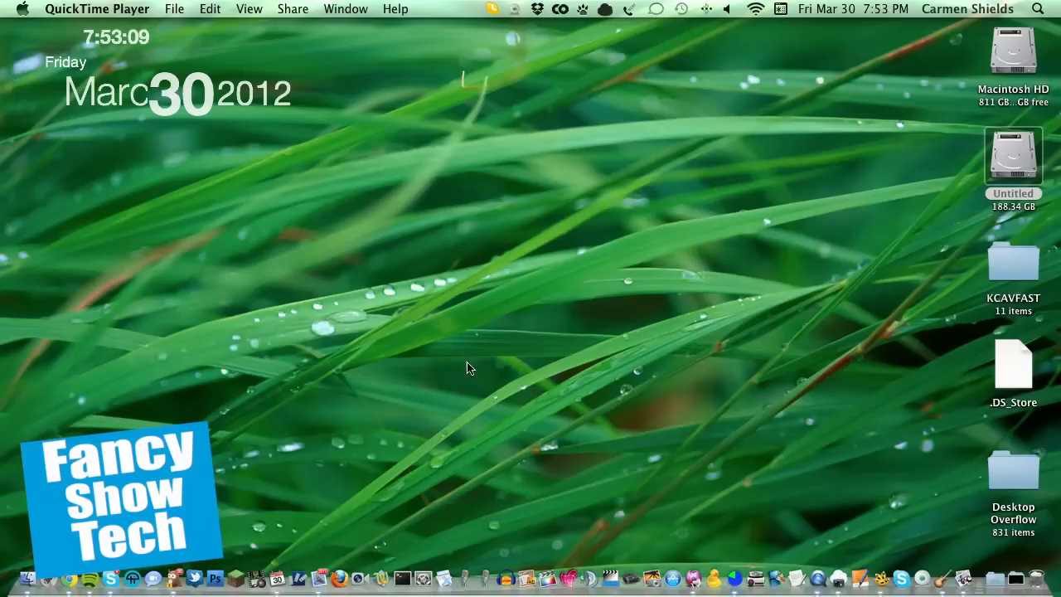
mouse_move(860, 356)
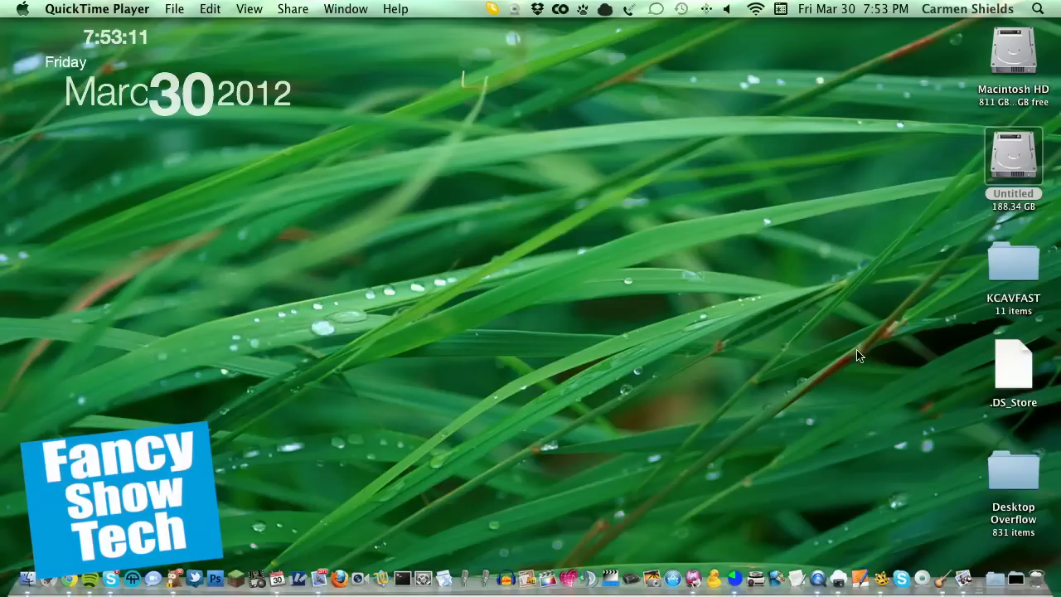
mouse_move(531, 398)
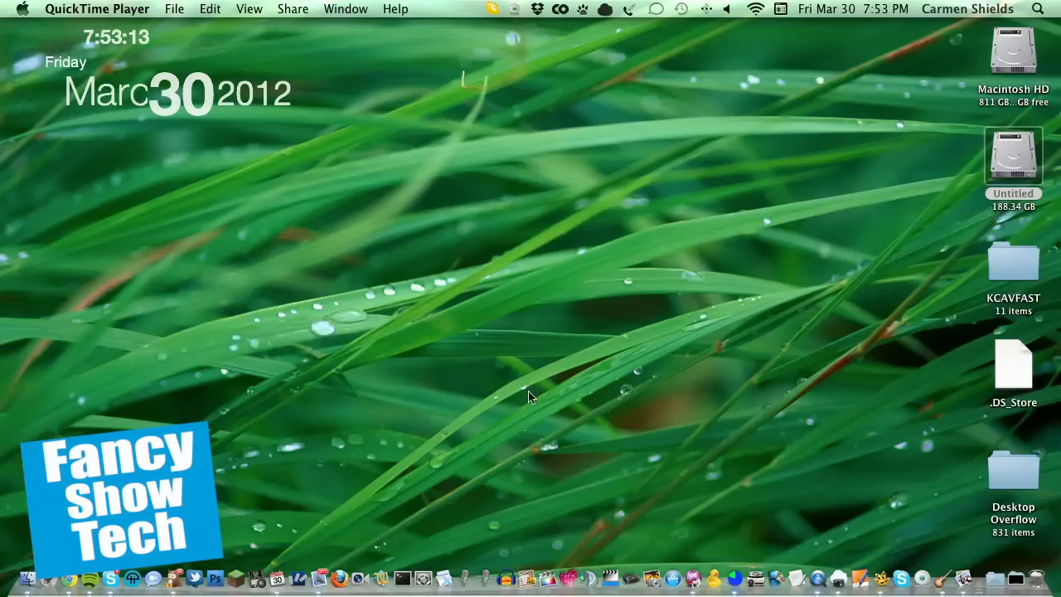
mouse_move(846, 350)
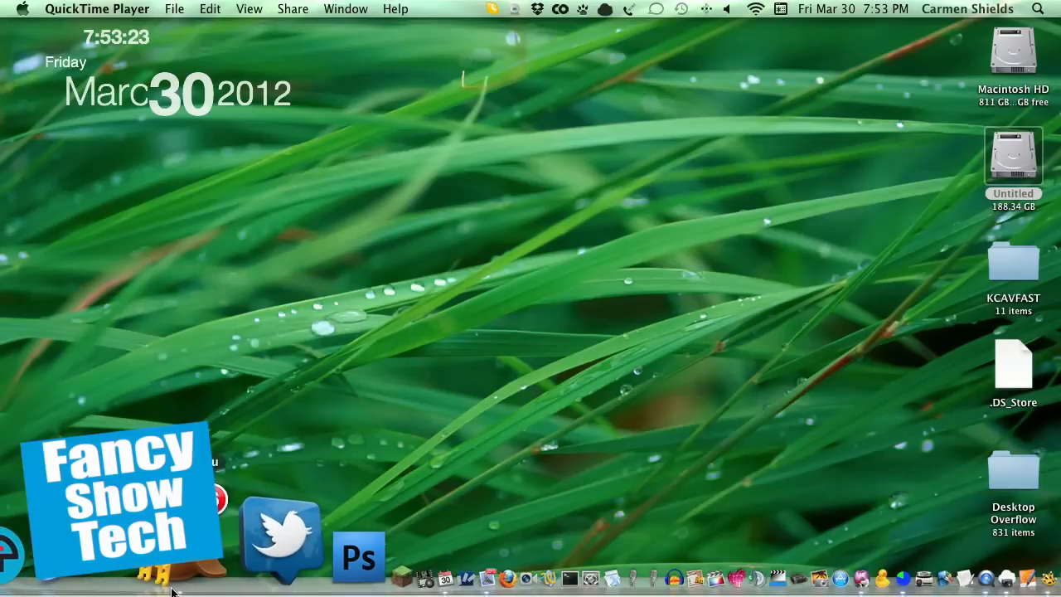
click(282, 539)
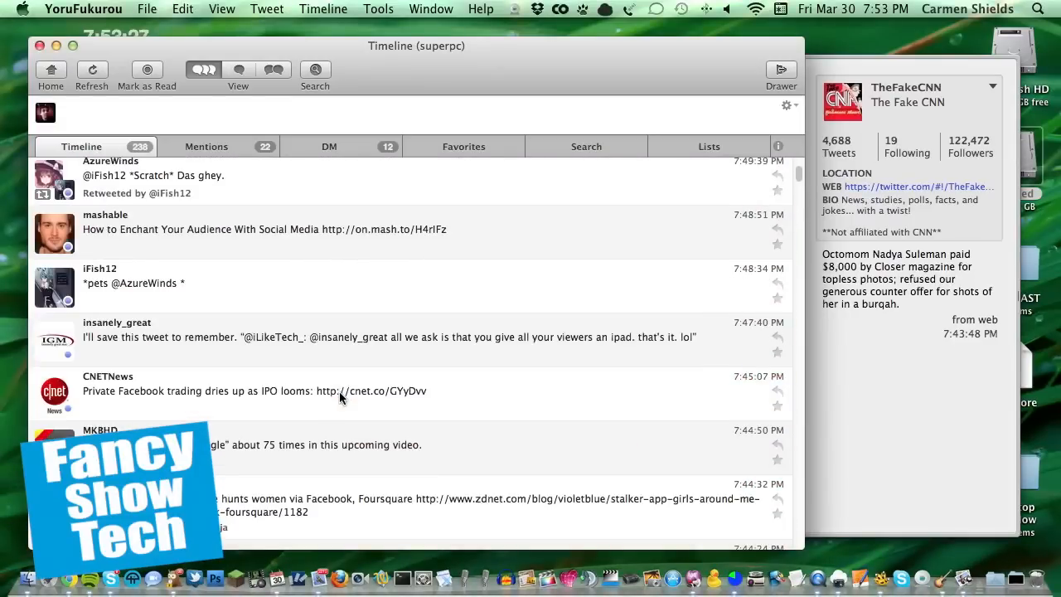
scroll(up, 3)
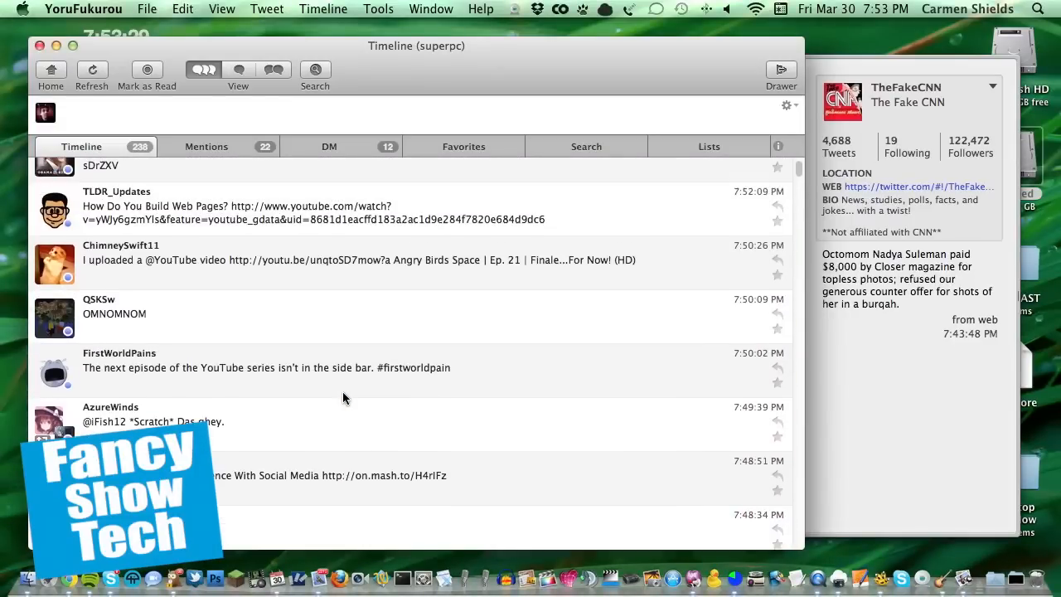
scroll(up, 3)
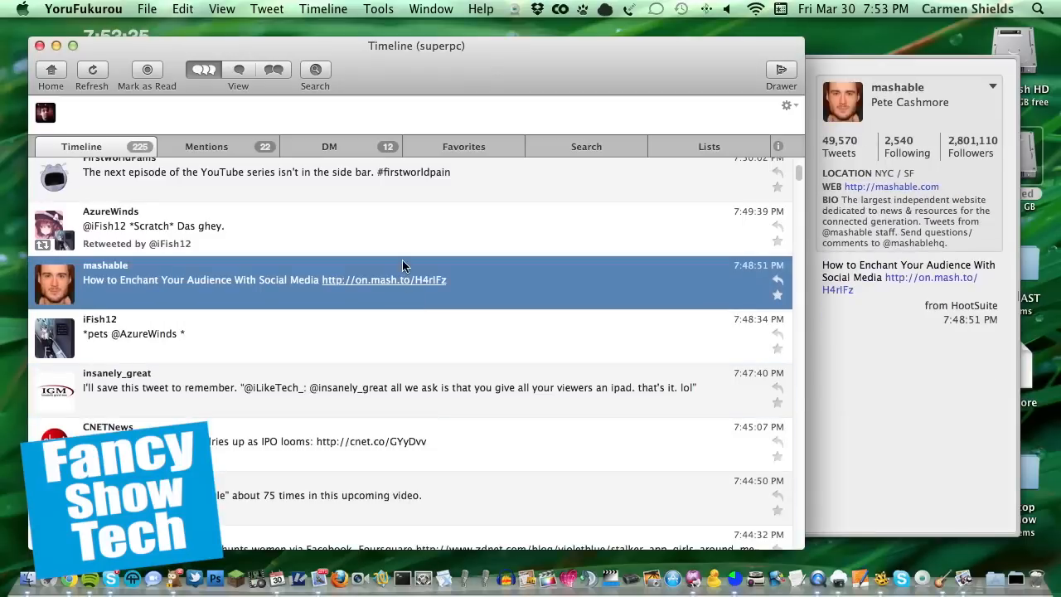
scroll(up, 3)
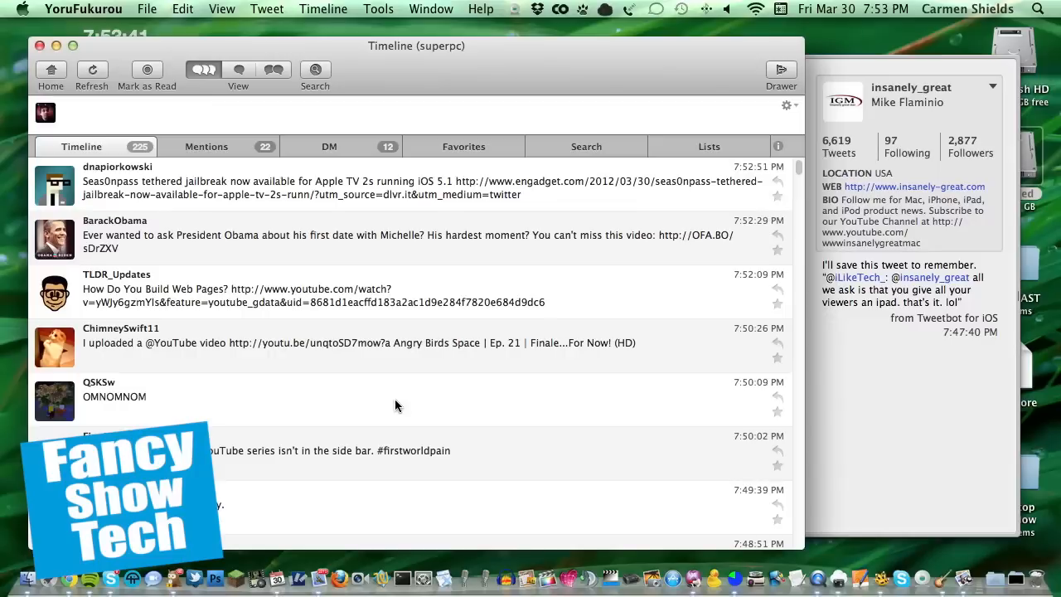
mouse_move(433, 431)
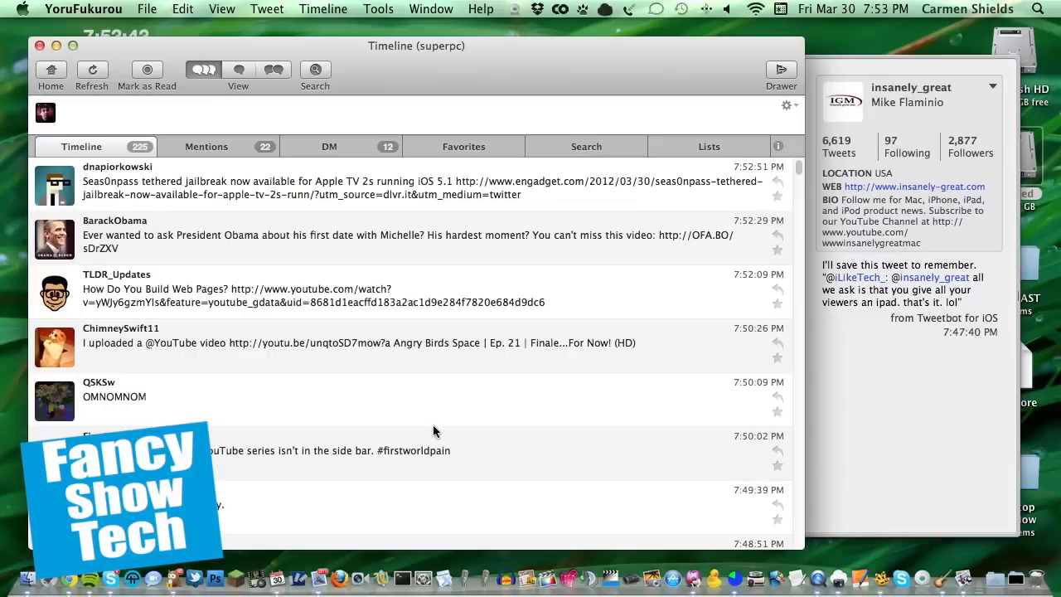
mouse_move(281, 527)
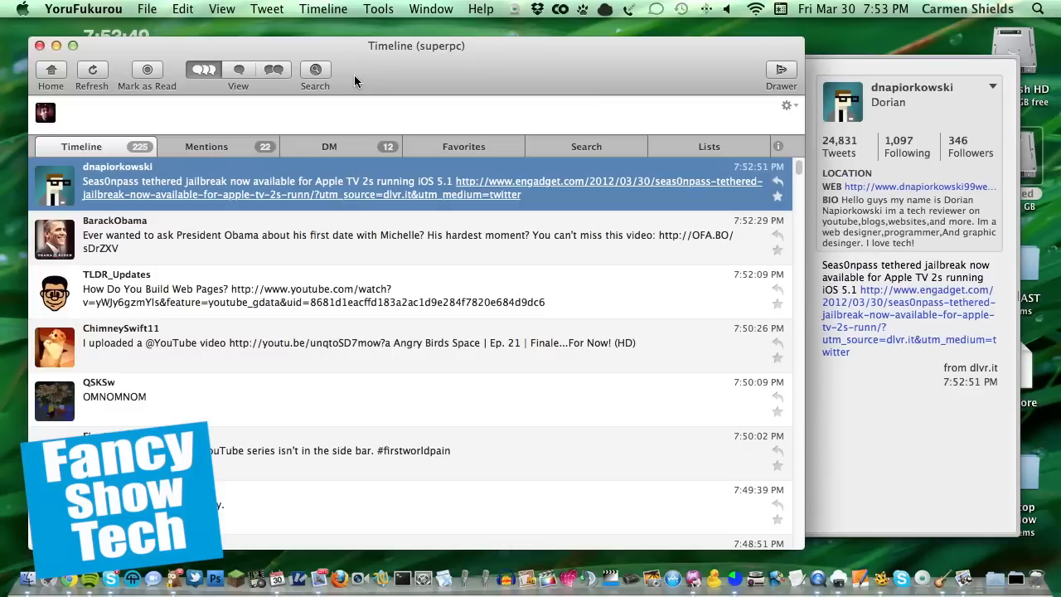
mouse_move(685, 310)
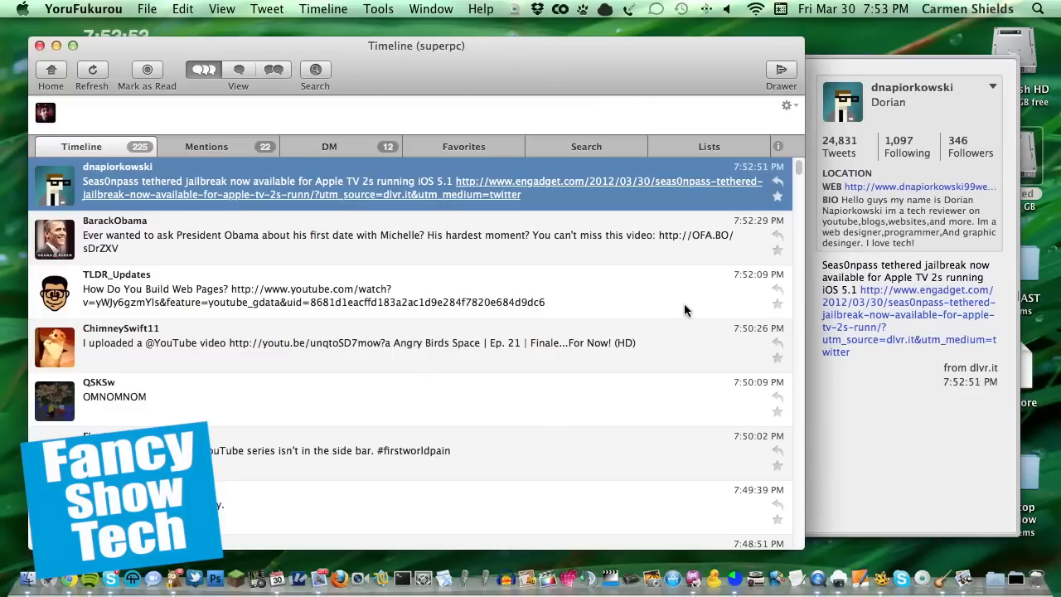
mouse_move(643, 470)
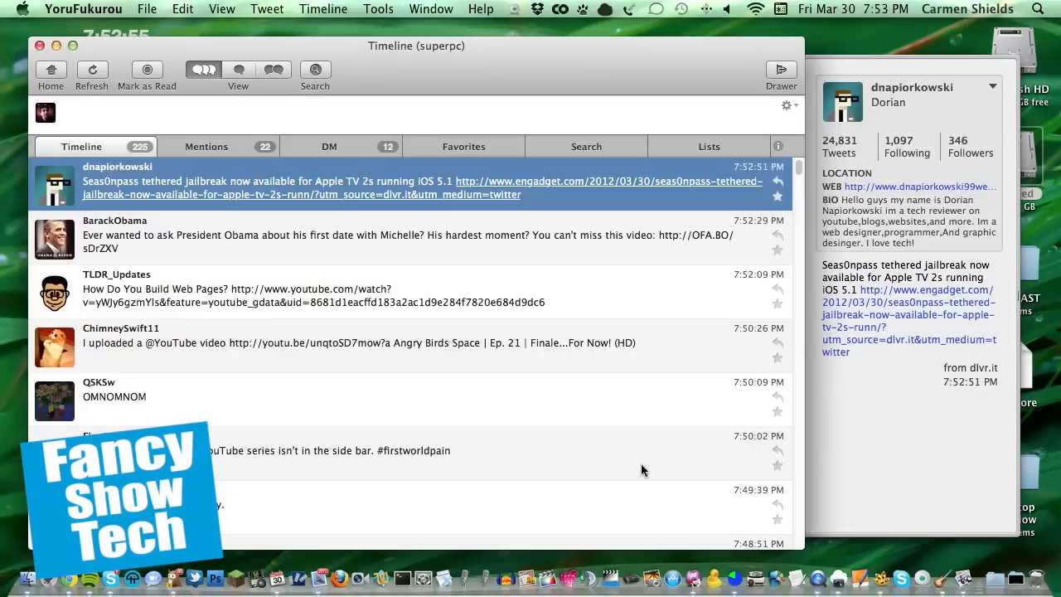
mouse_move(652, 453)
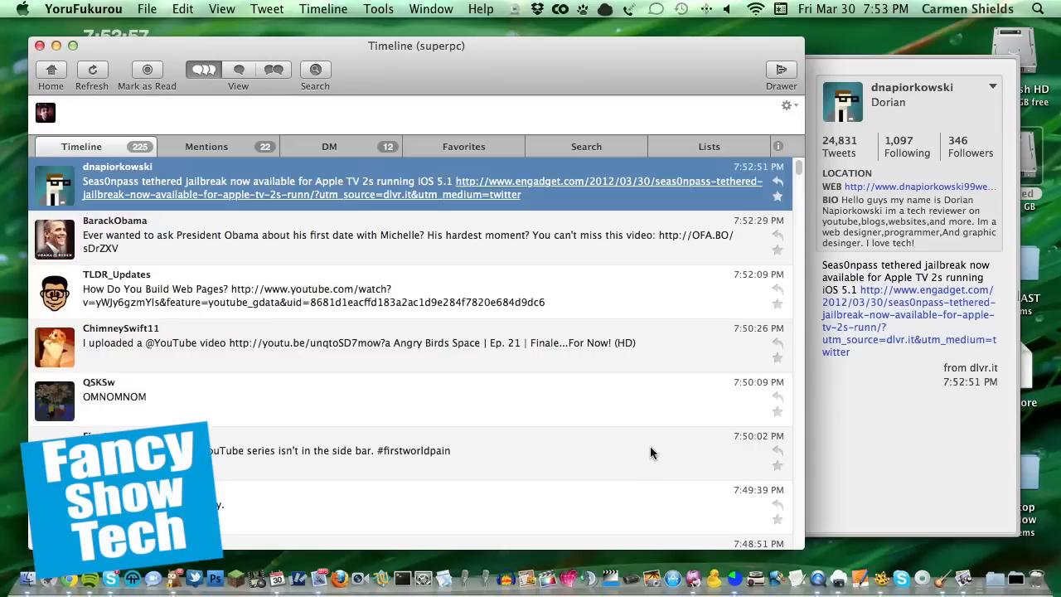
mouse_move(481, 445)
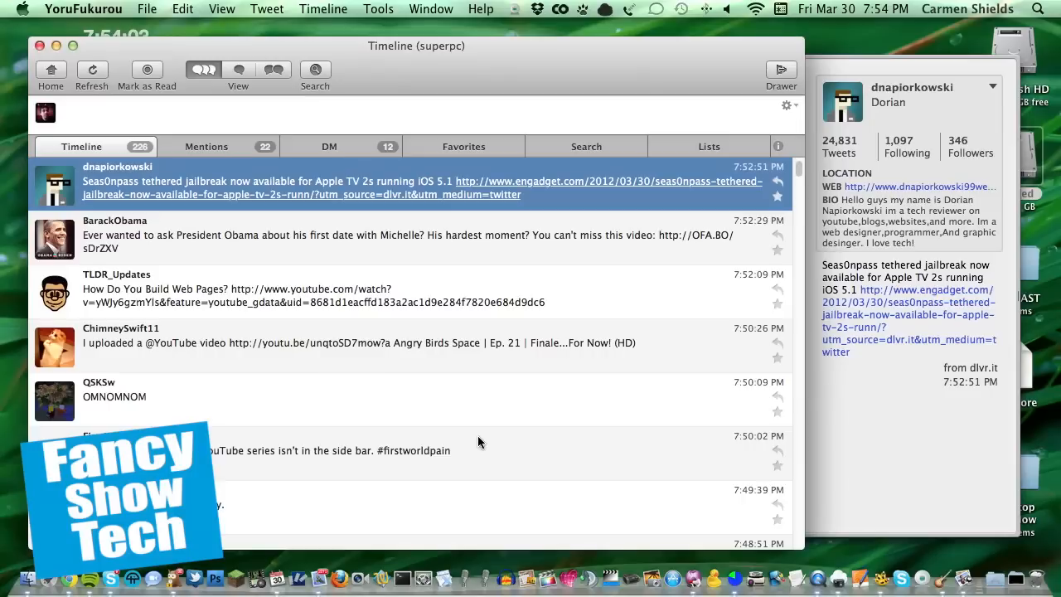
mouse_move(497, 351)
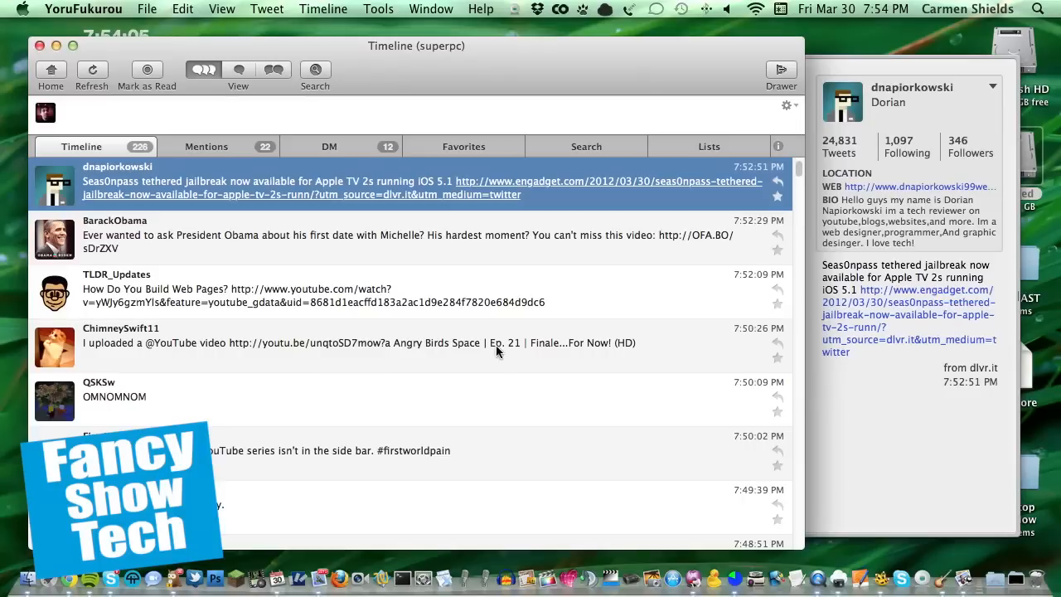
scroll(up, 3)
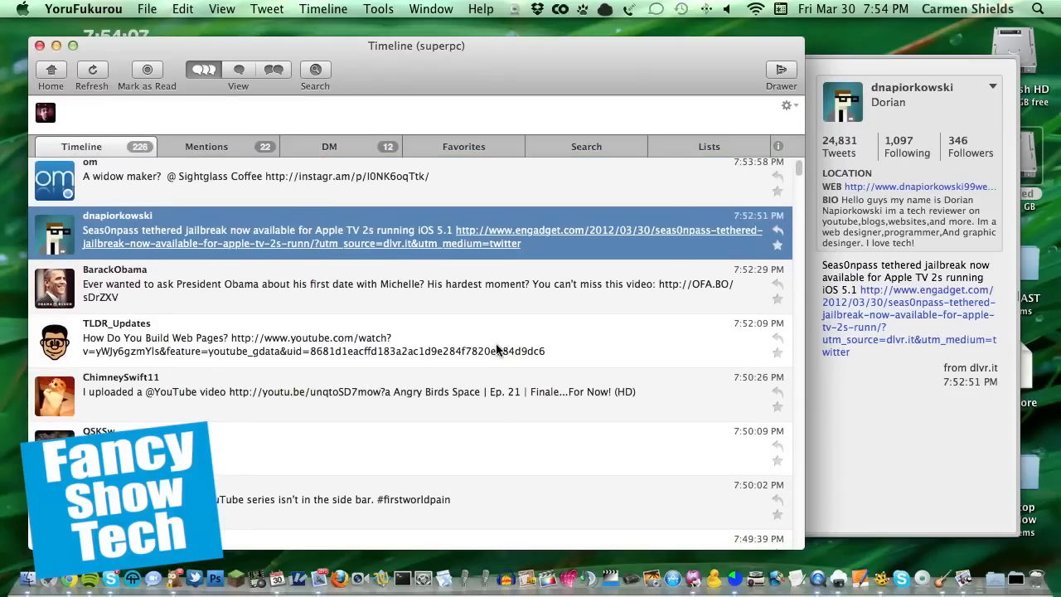
scroll(down, 3)
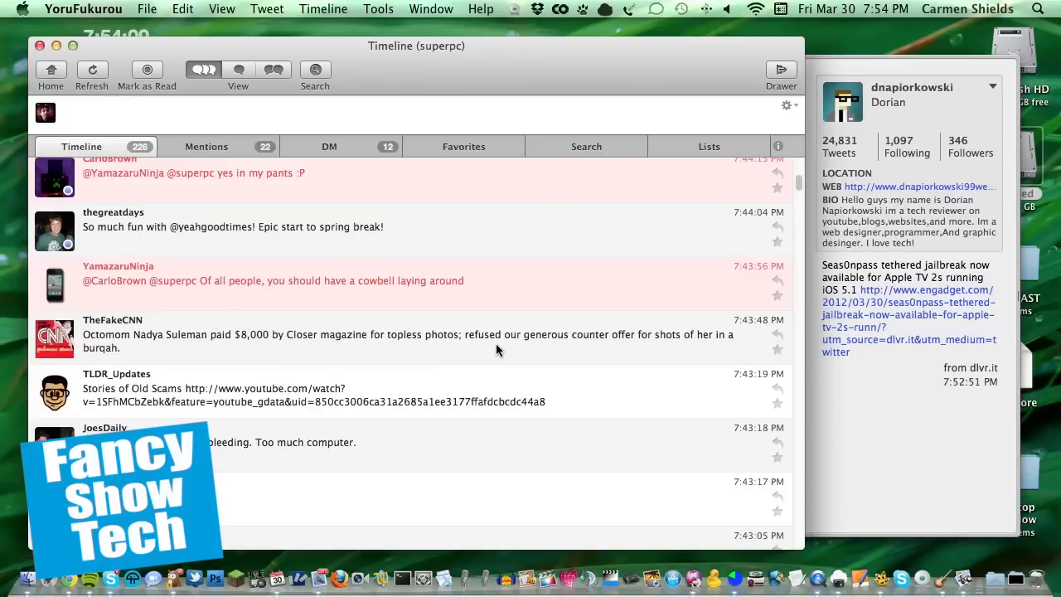
mouse_move(574, 322)
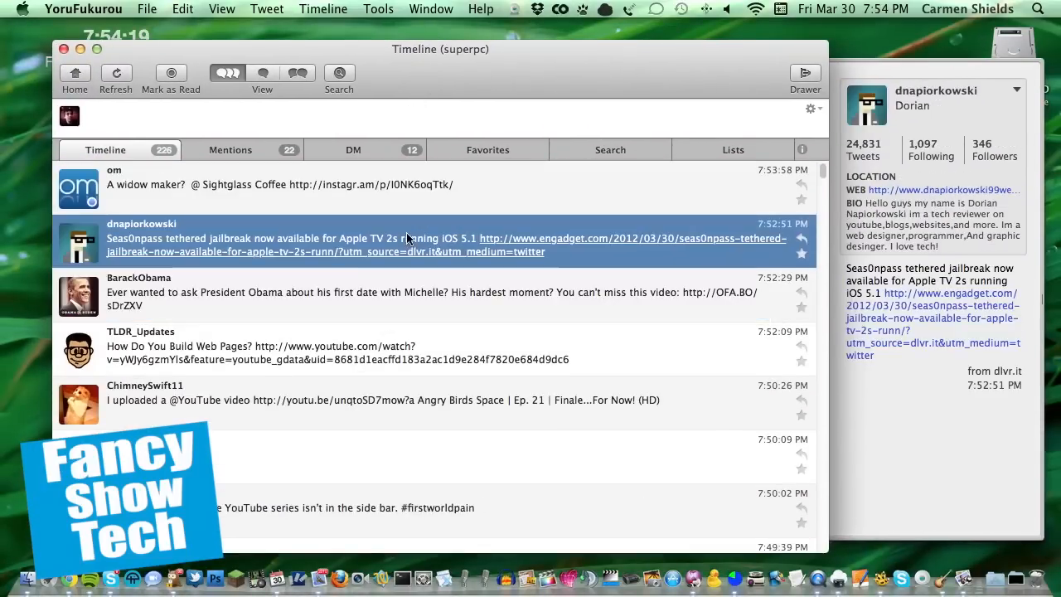
Preview Om Malik's tweet, close the enlarged Instagram motorcycle photo, and scroll further back
click(332, 184)
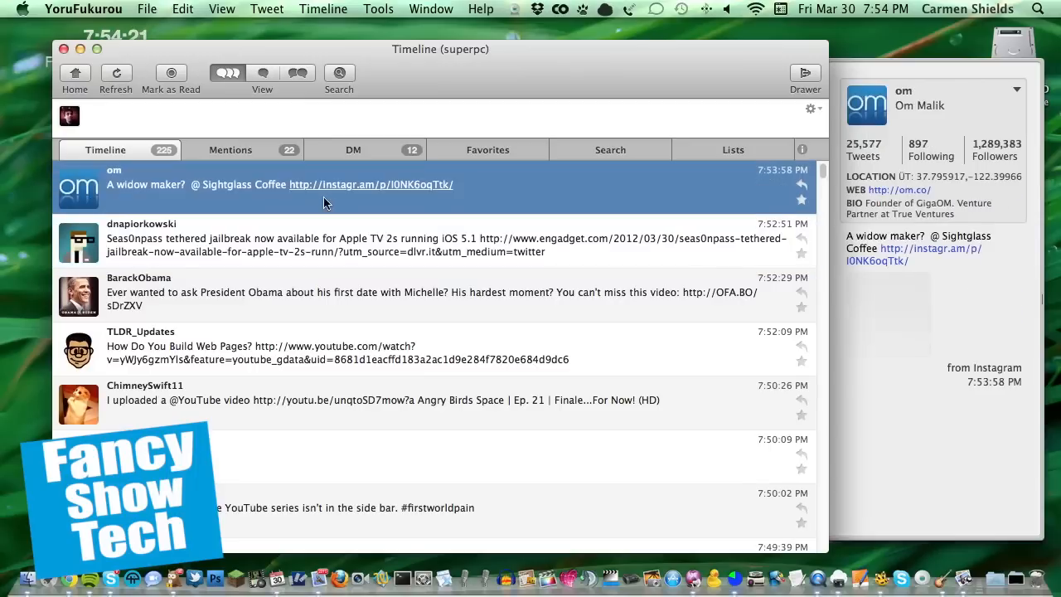
click(370, 184)
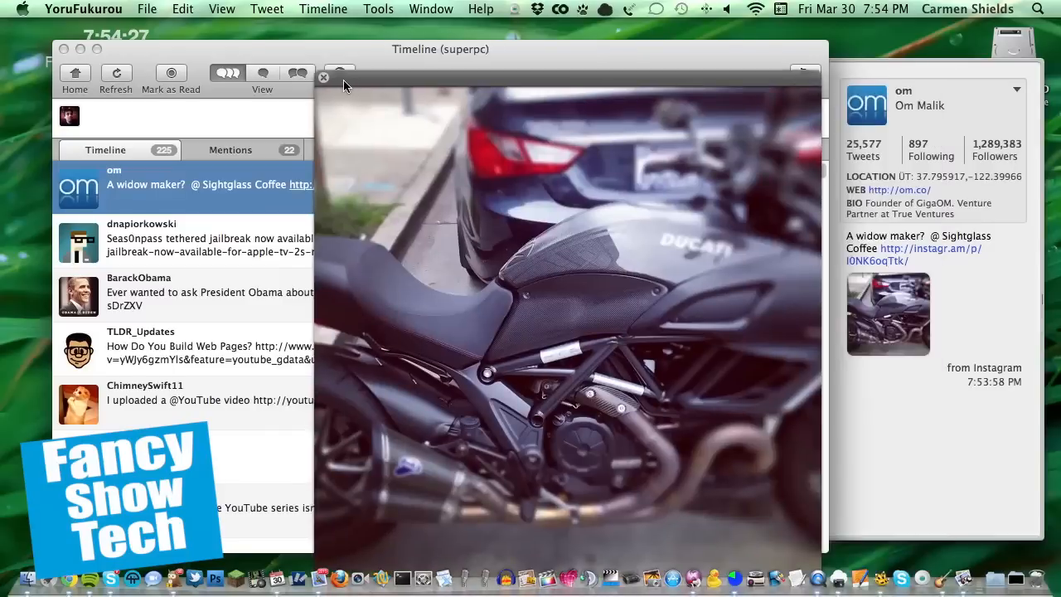
click(323, 77)
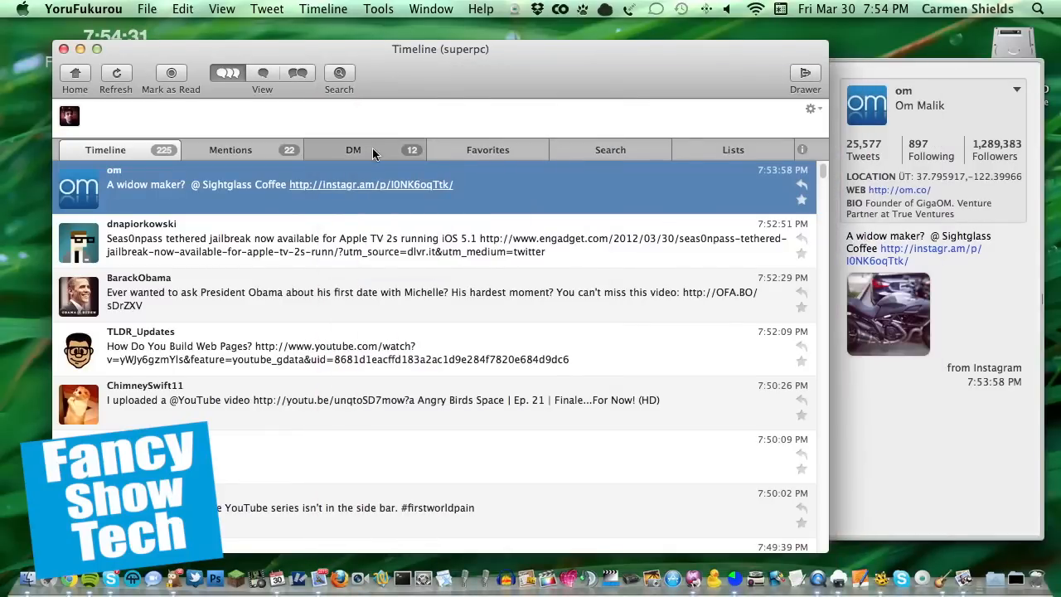
mouse_move(475, 294)
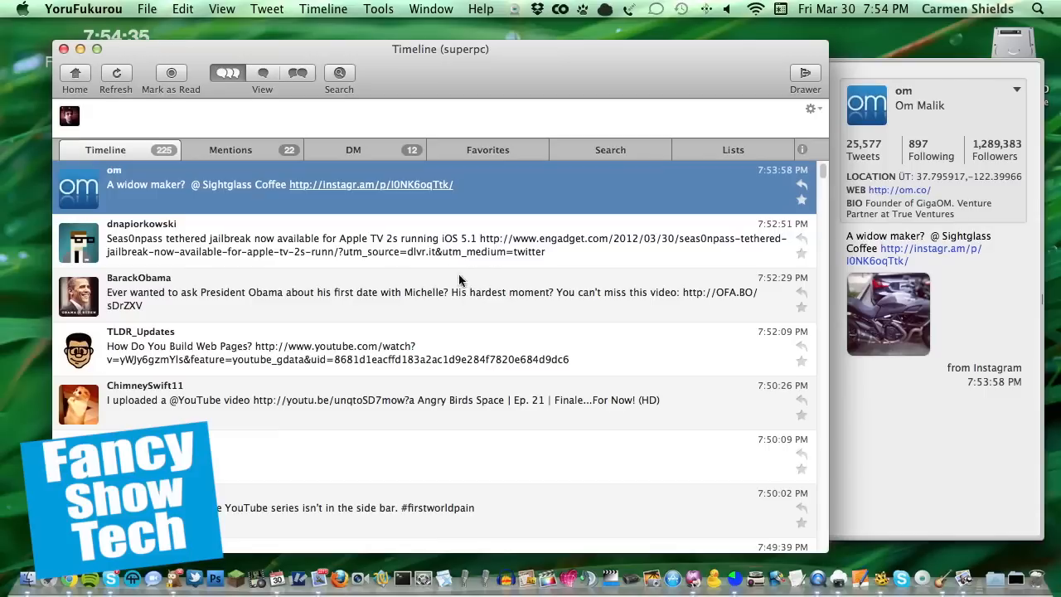
mouse_move(462, 274)
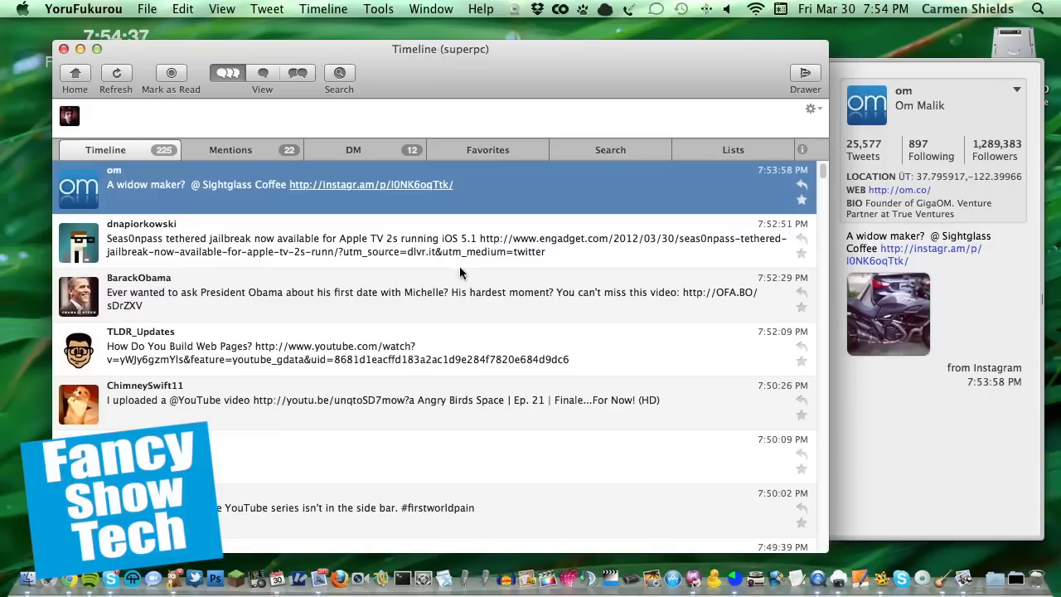
mouse_move(489, 281)
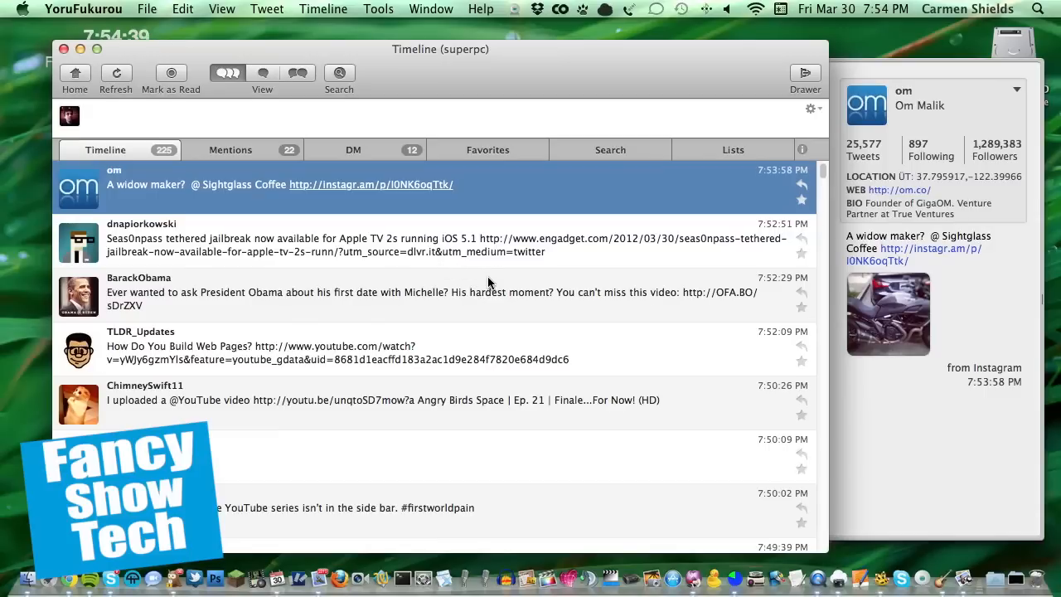
scroll(down, 3)
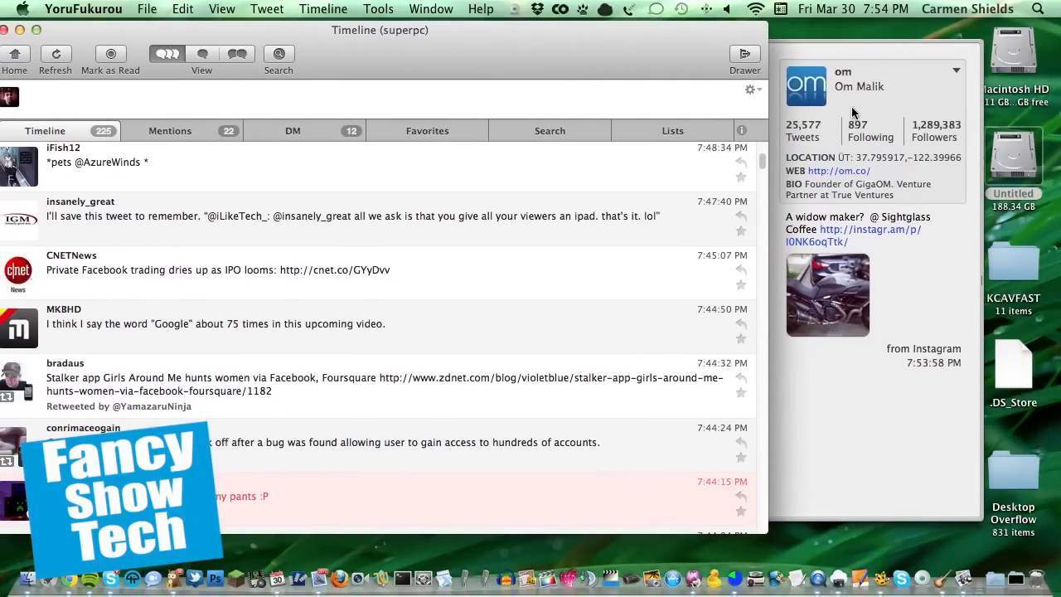
click(750, 90)
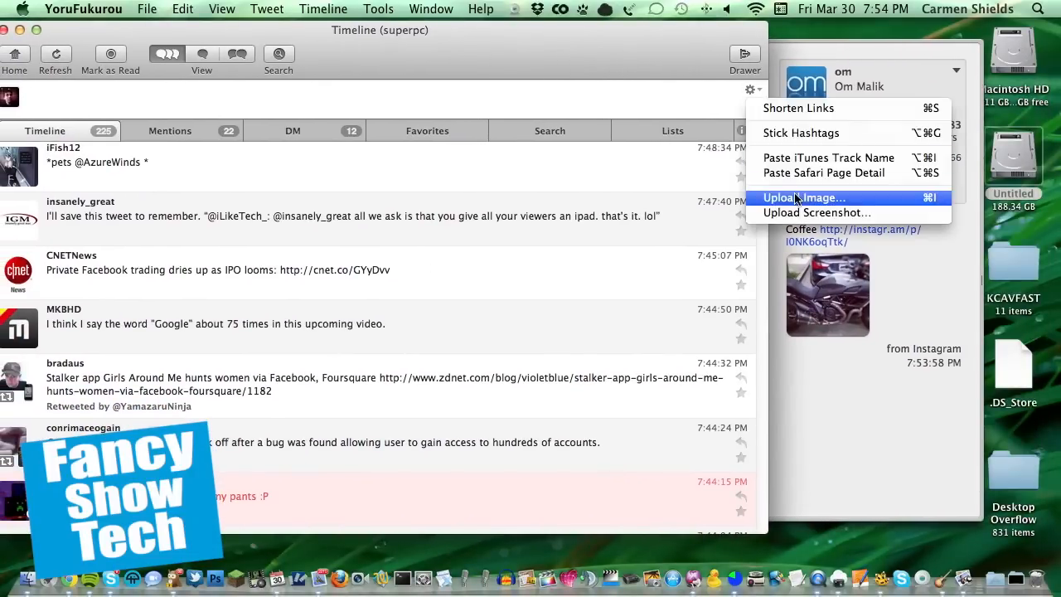
mouse_move(789, 198)
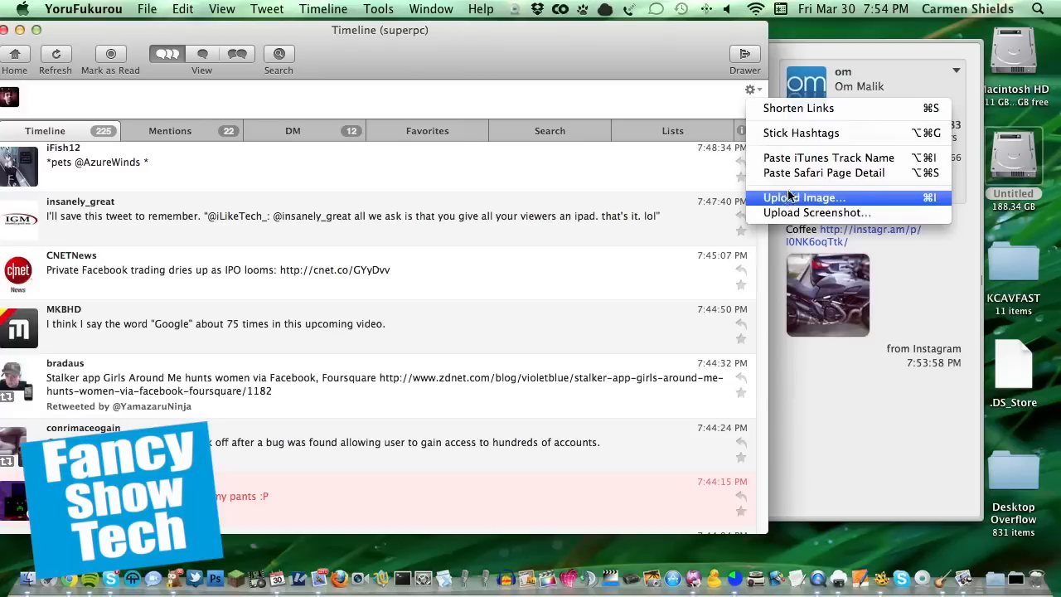
mouse_move(878, 195)
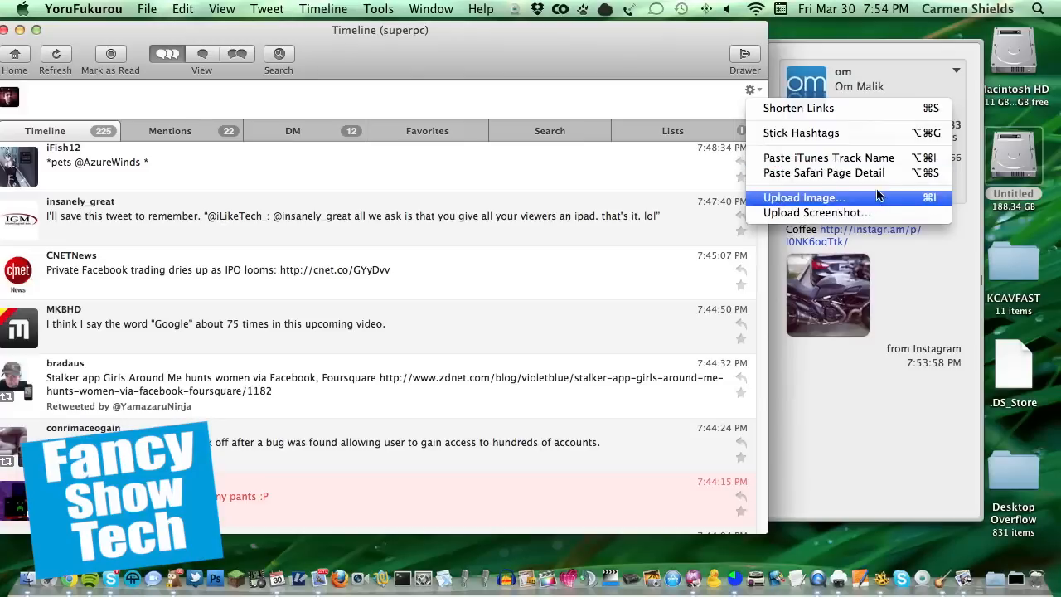
mouse_move(625, 170)
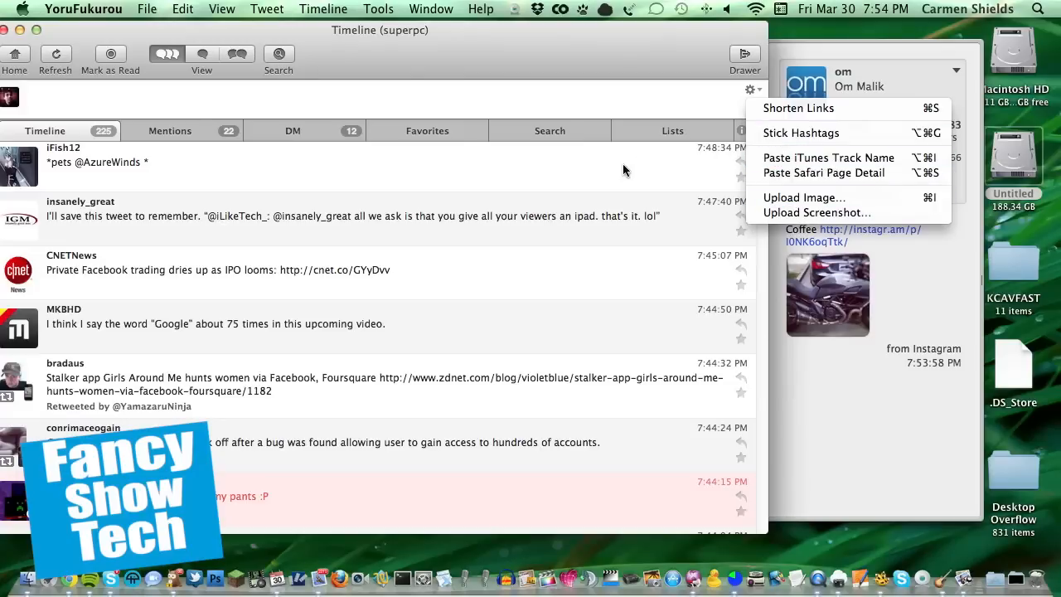
click(582, 106)
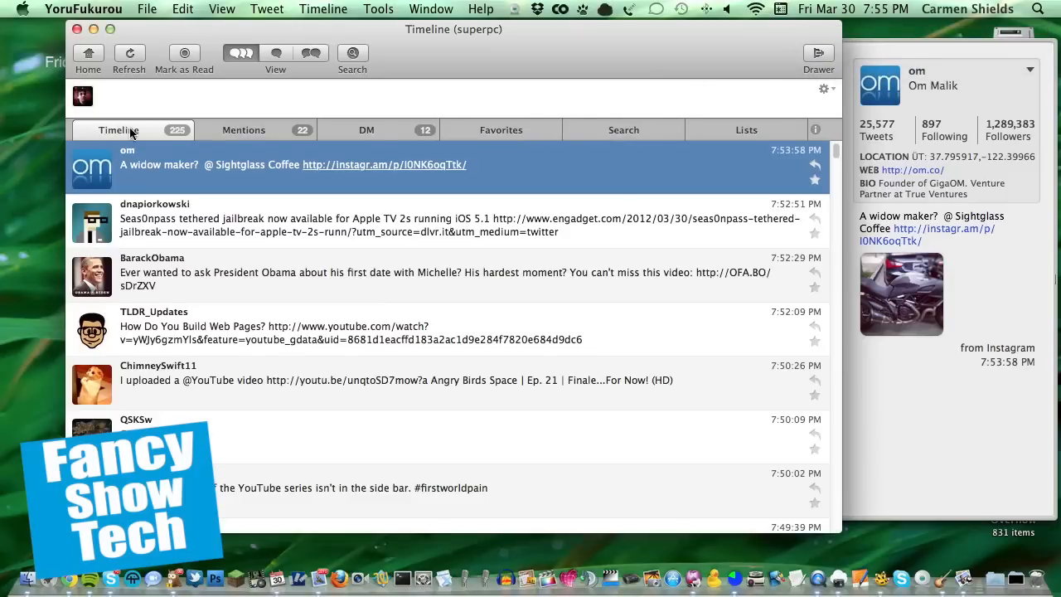
click(243, 129)
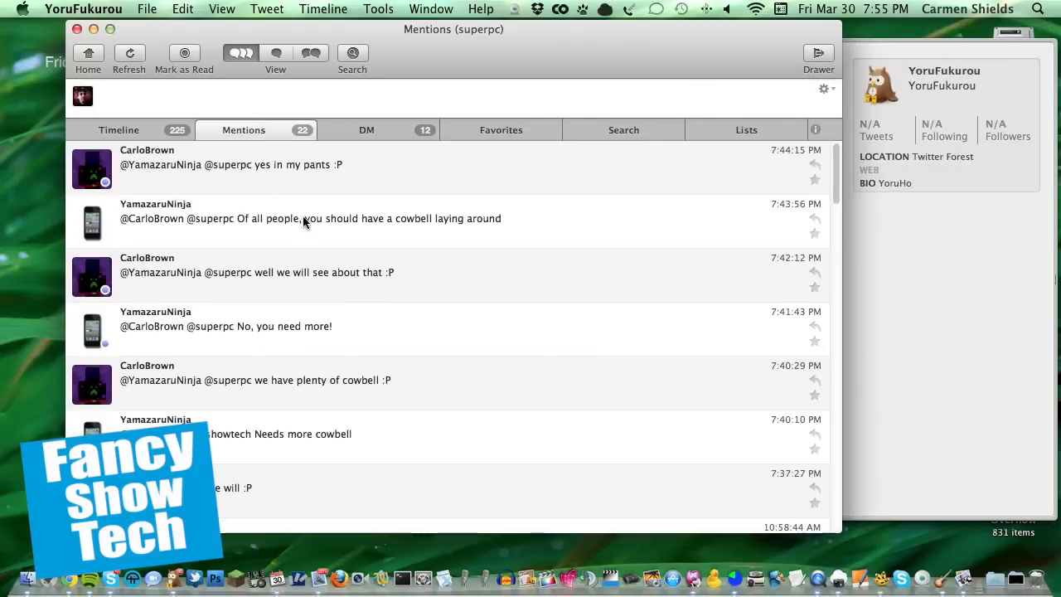
scroll(down, 3)
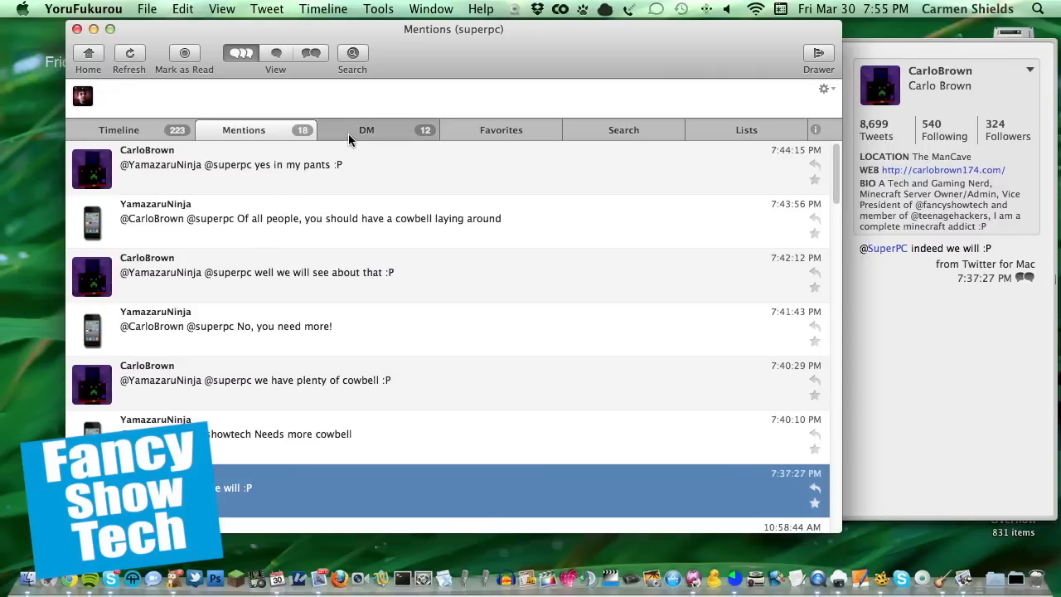
click(501, 129)
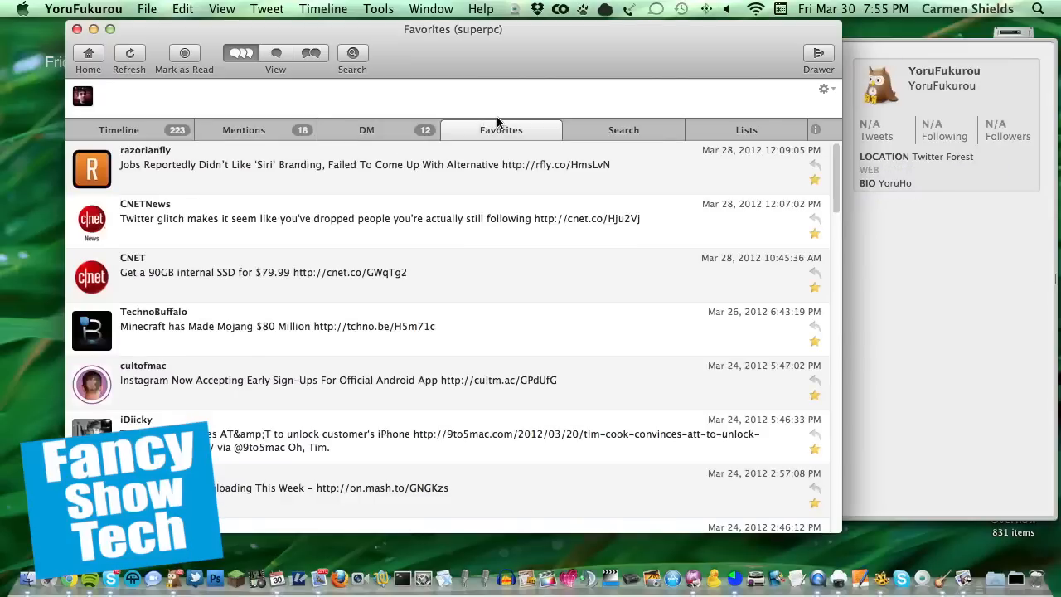
mouse_move(560, 138)
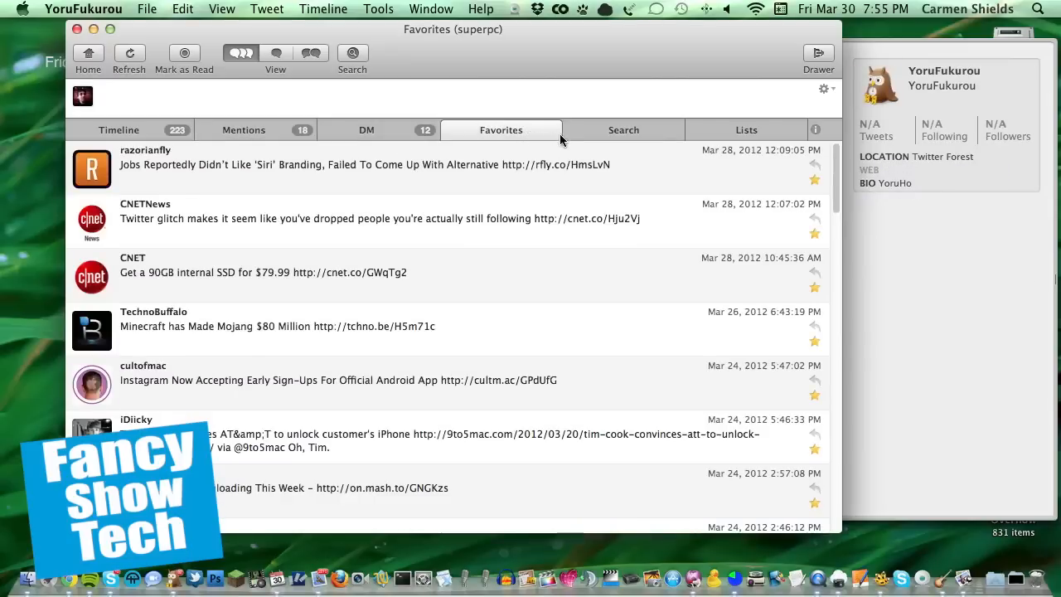
click(624, 130)
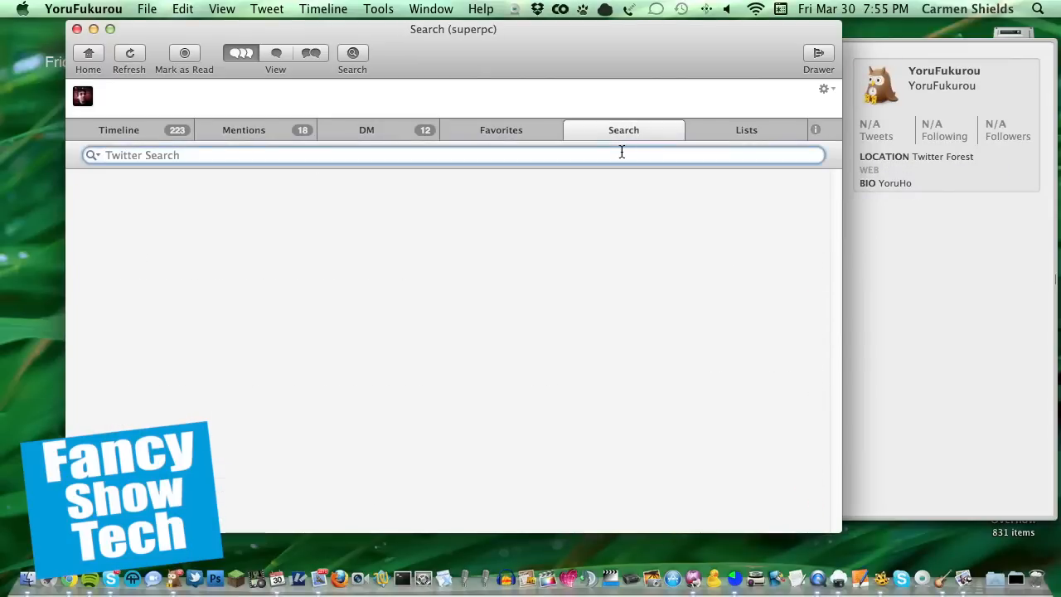
text(carmens)
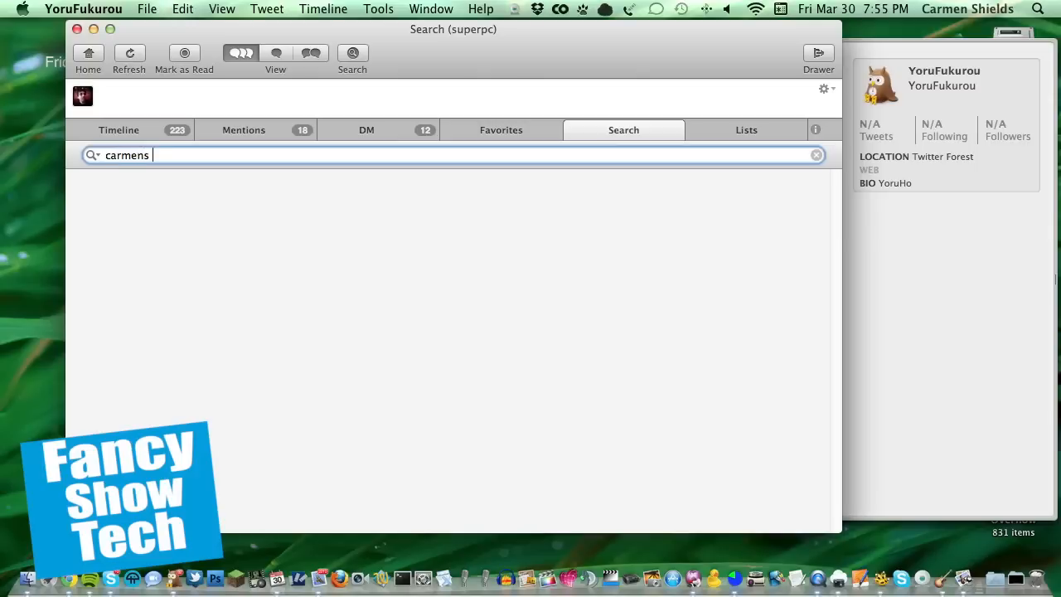
text(shields)
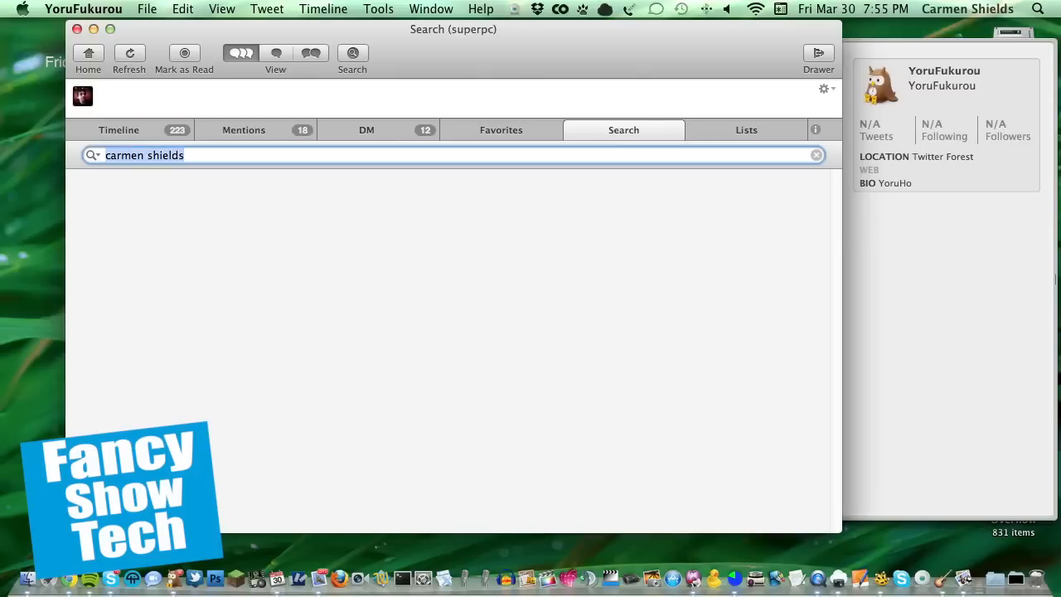
click(815, 155)
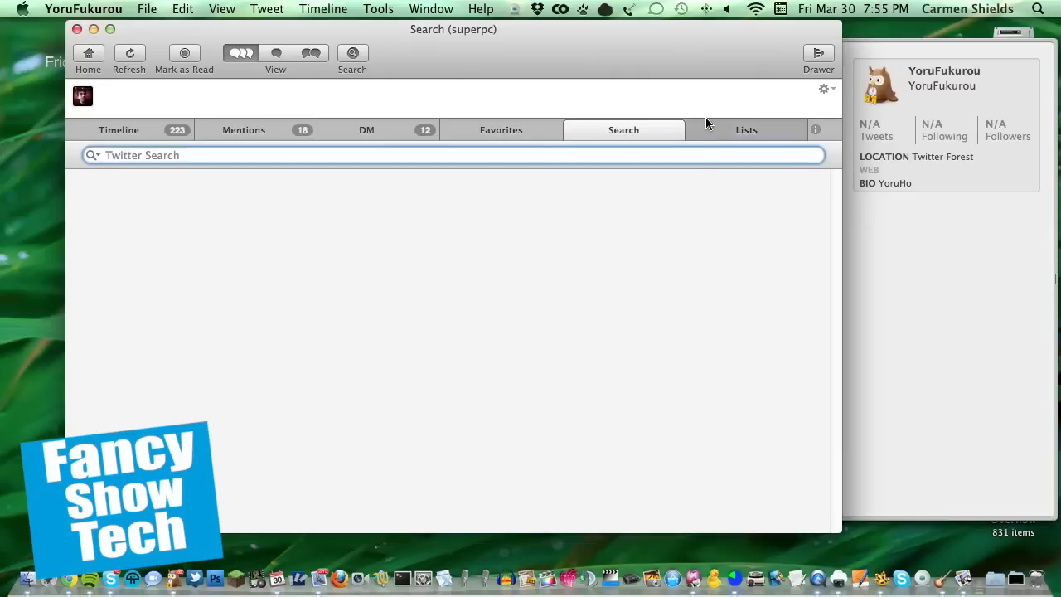
click(745, 129)
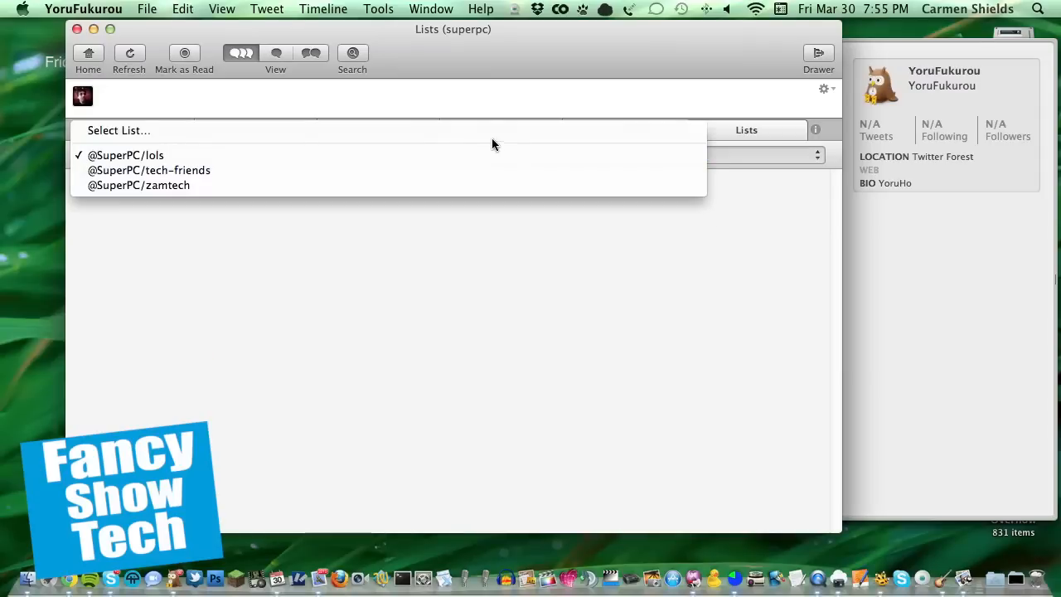
Switch back to the Timeline tab and scroll down to older tweets
click(117, 129)
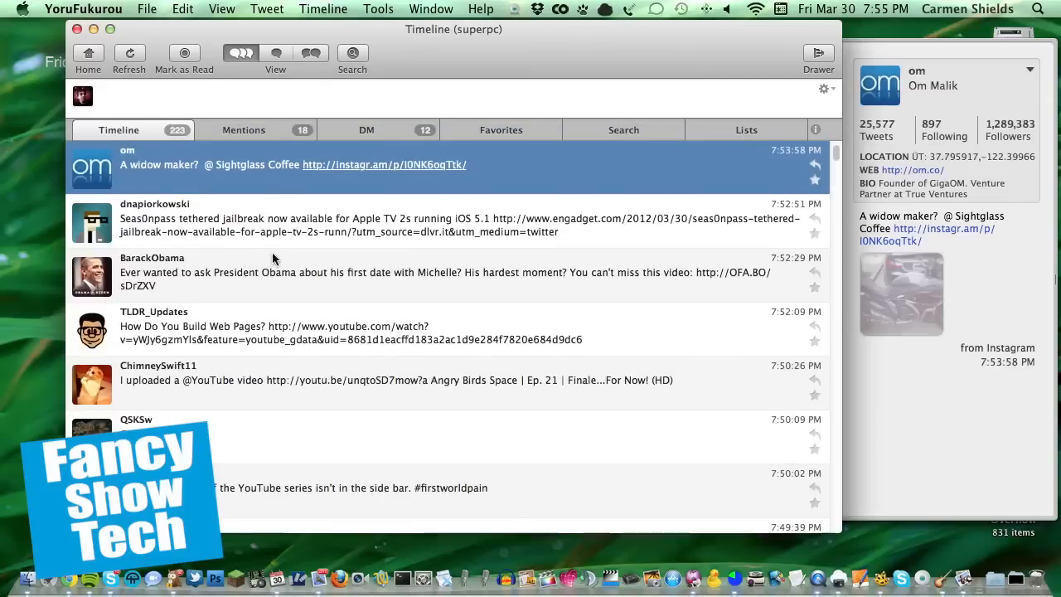
scroll(down, 3)
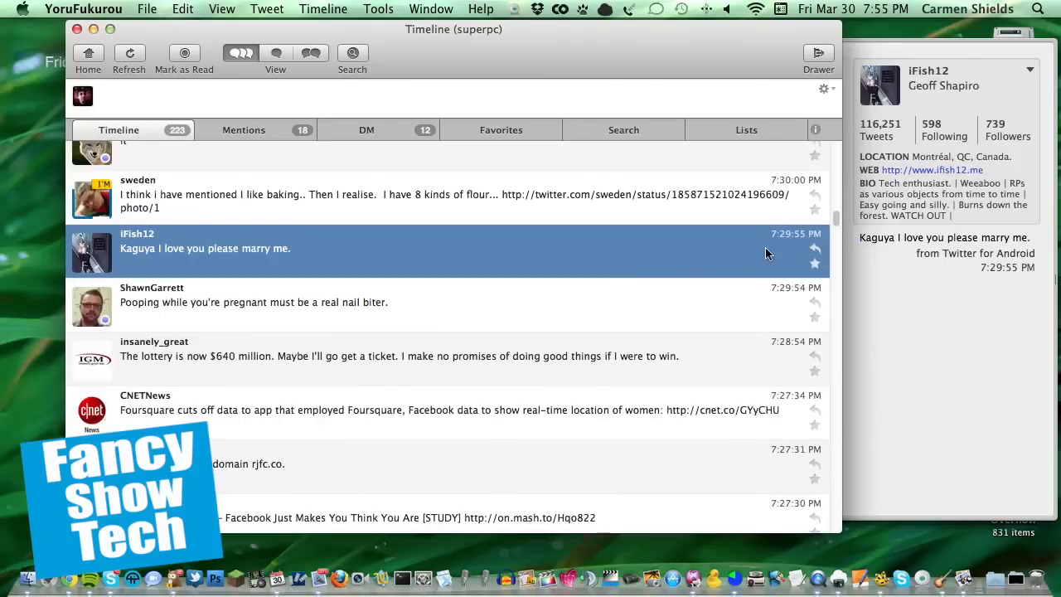
mouse_move(825, 248)
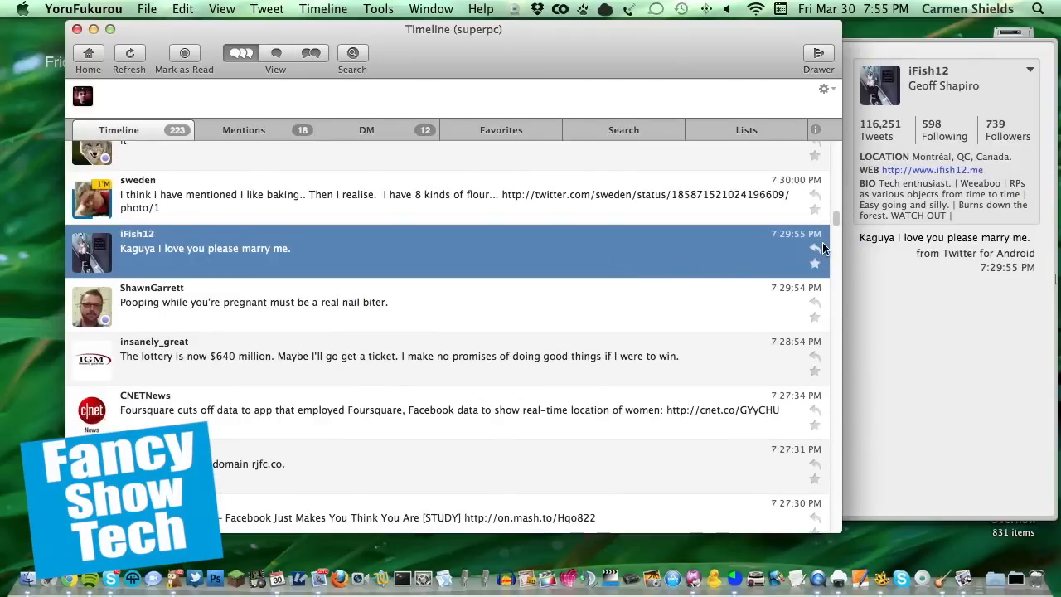
mouse_move(740, 259)
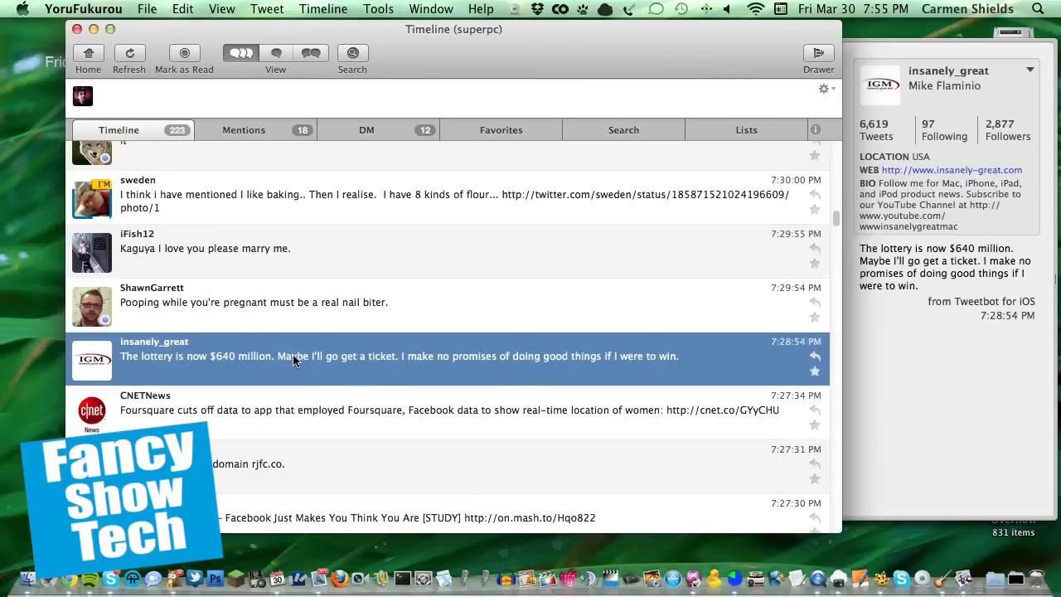
Retweet insanely_great's $640 million lottery tweet from its context menu and confirm with OK
right_click(290, 356)
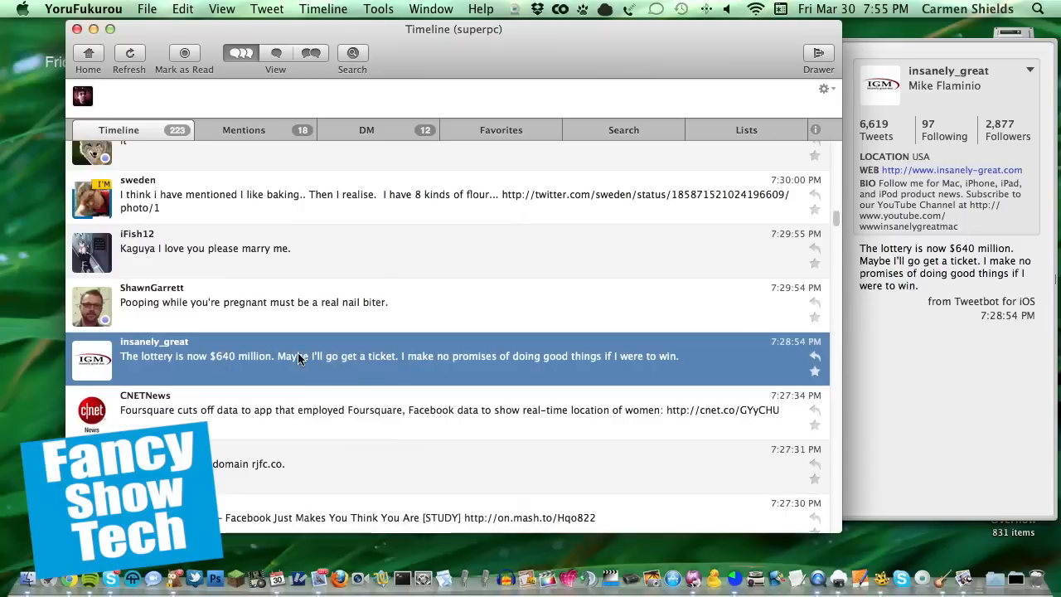
mouse_move(400, 373)
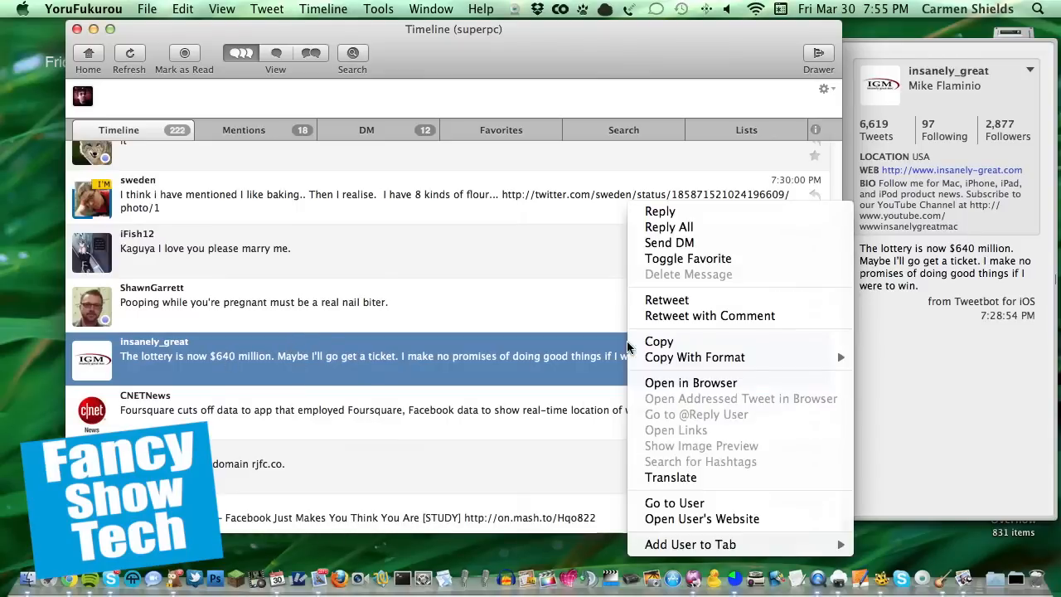
mouse_move(671, 205)
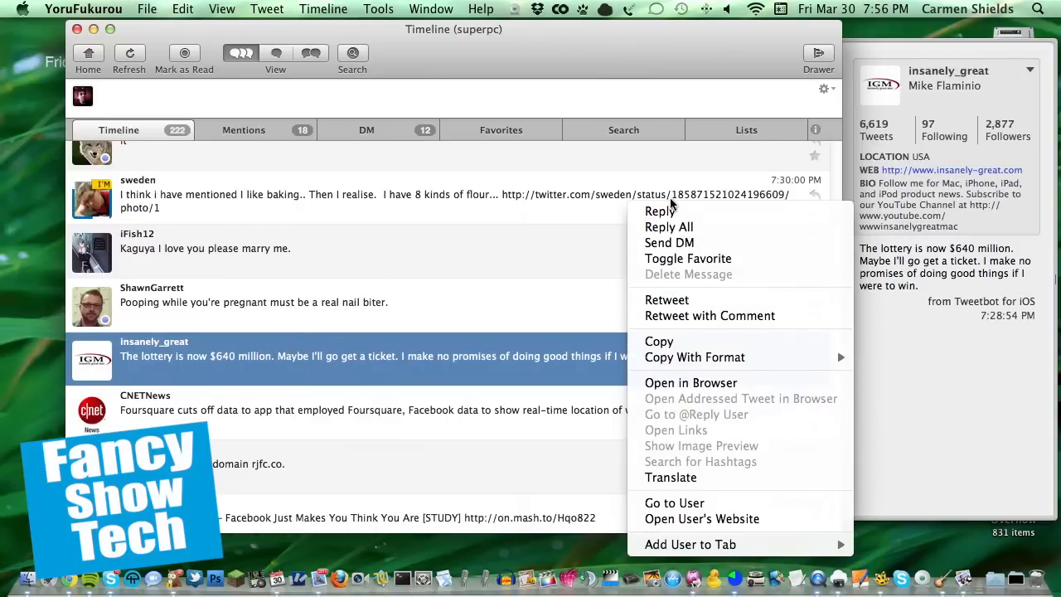
mouse_move(667, 299)
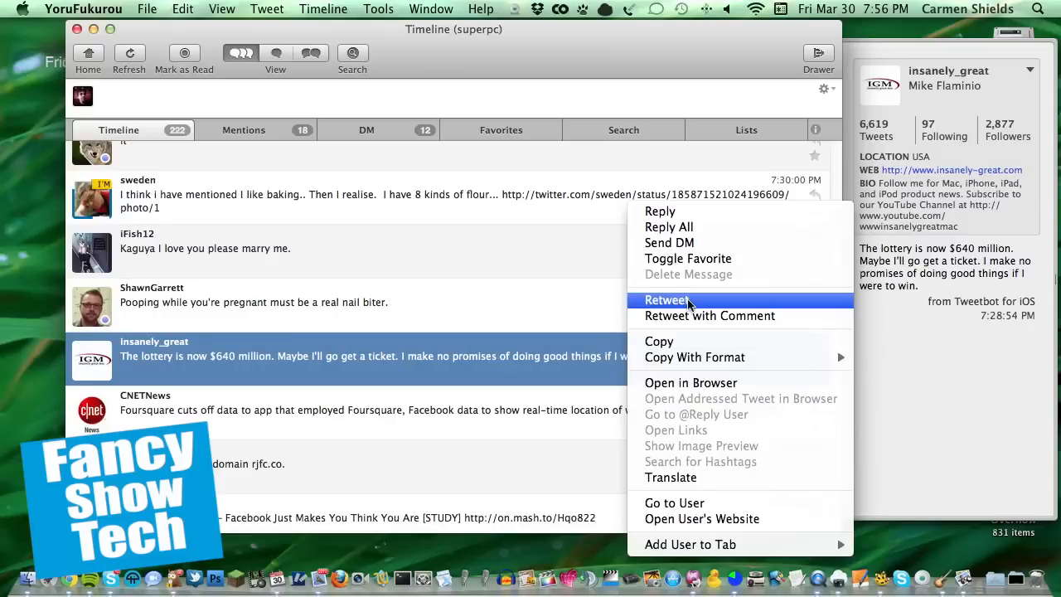
mouse_move(708, 243)
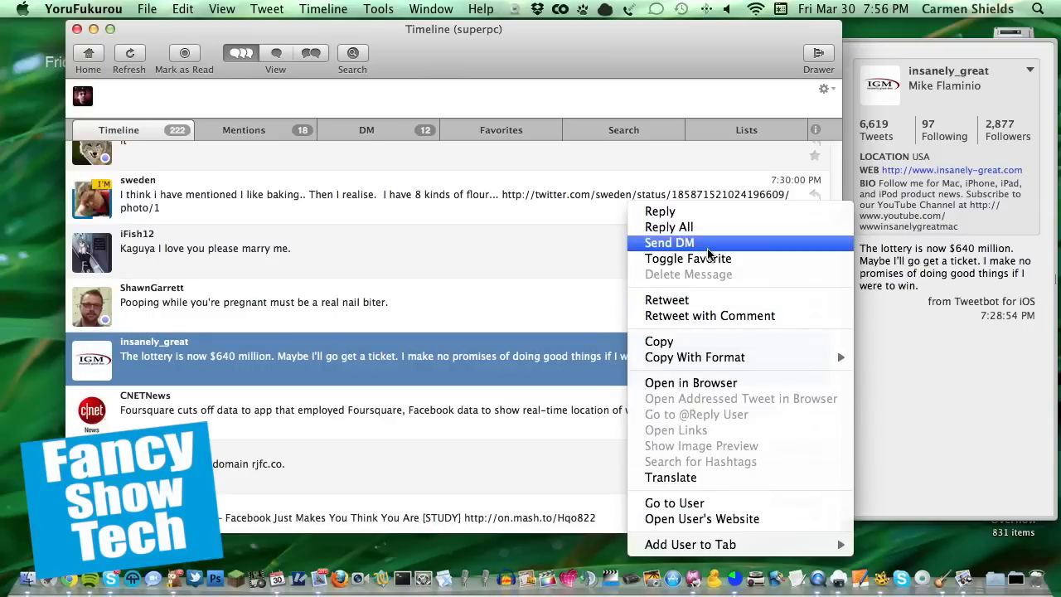
mouse_move(699, 300)
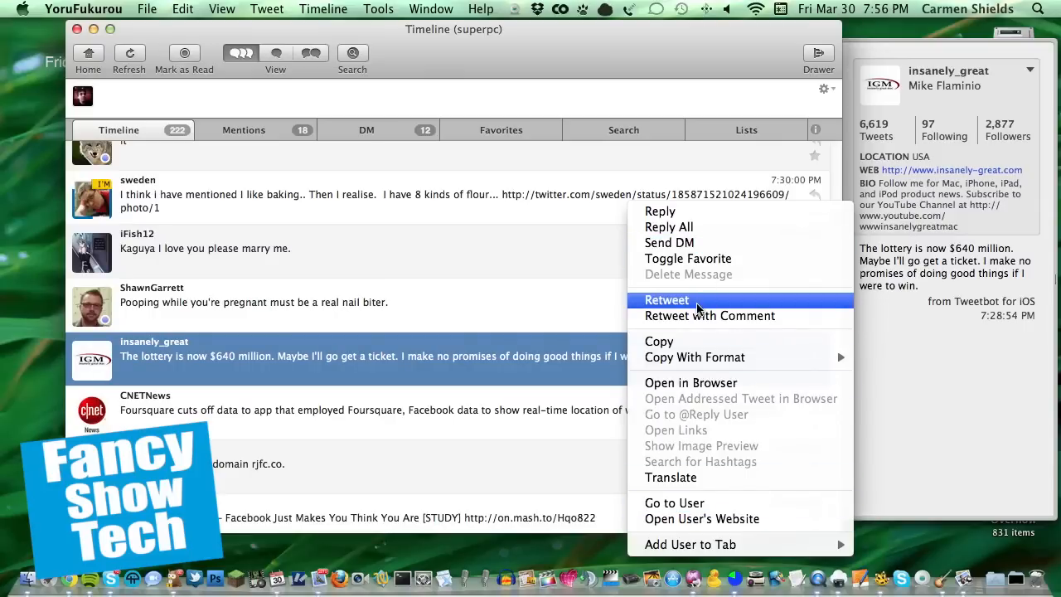
click(666, 299)
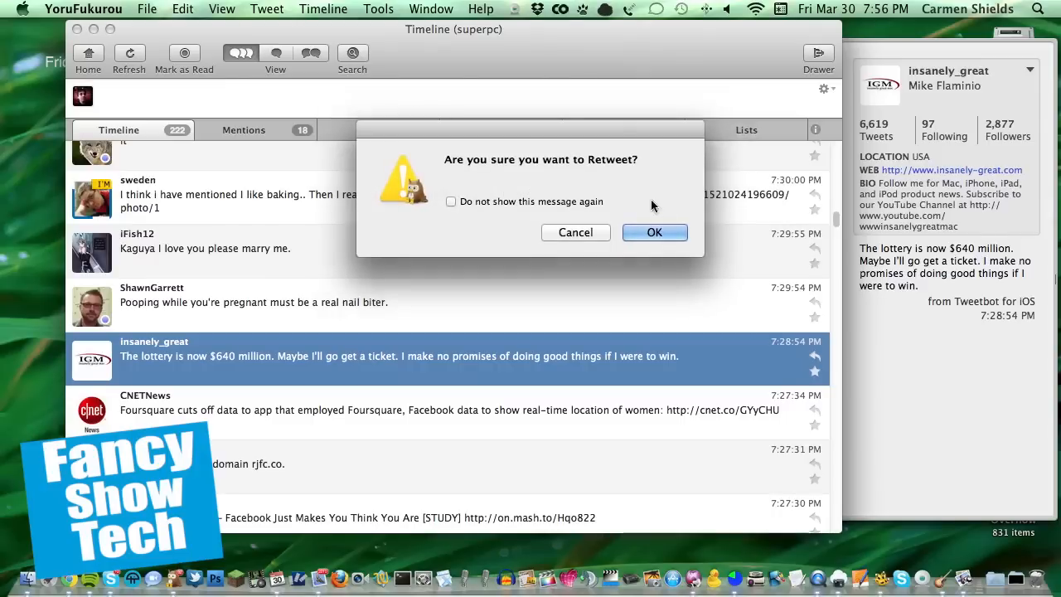
click(654, 232)
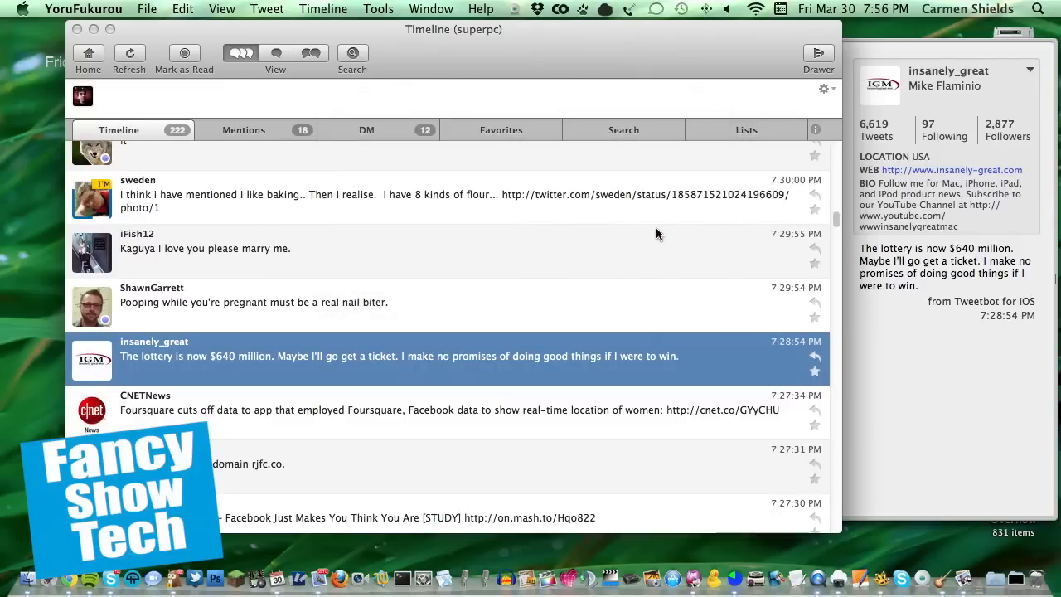
click(815, 371)
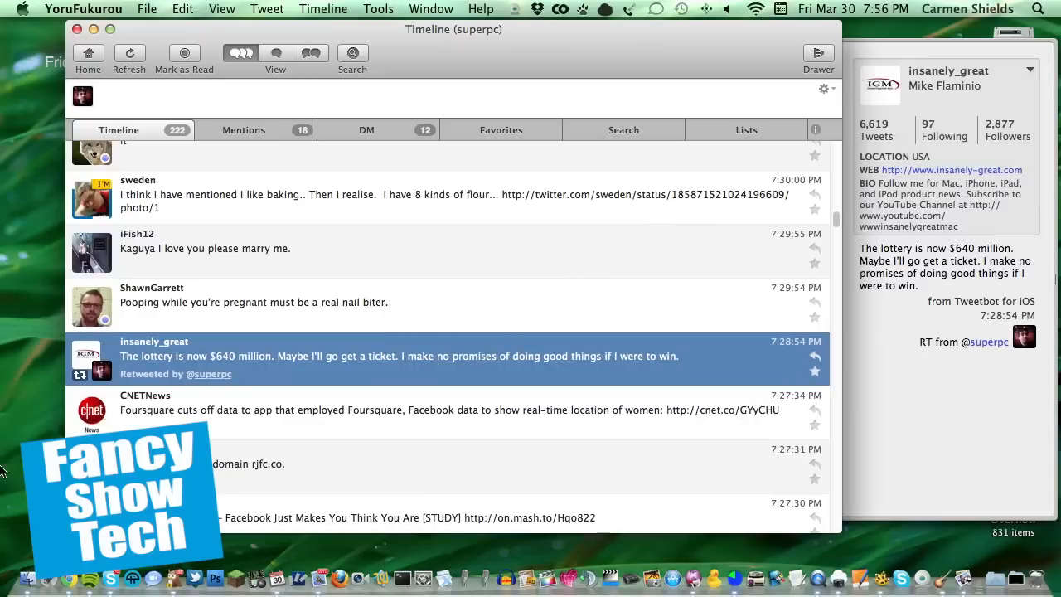
mouse_move(125, 423)
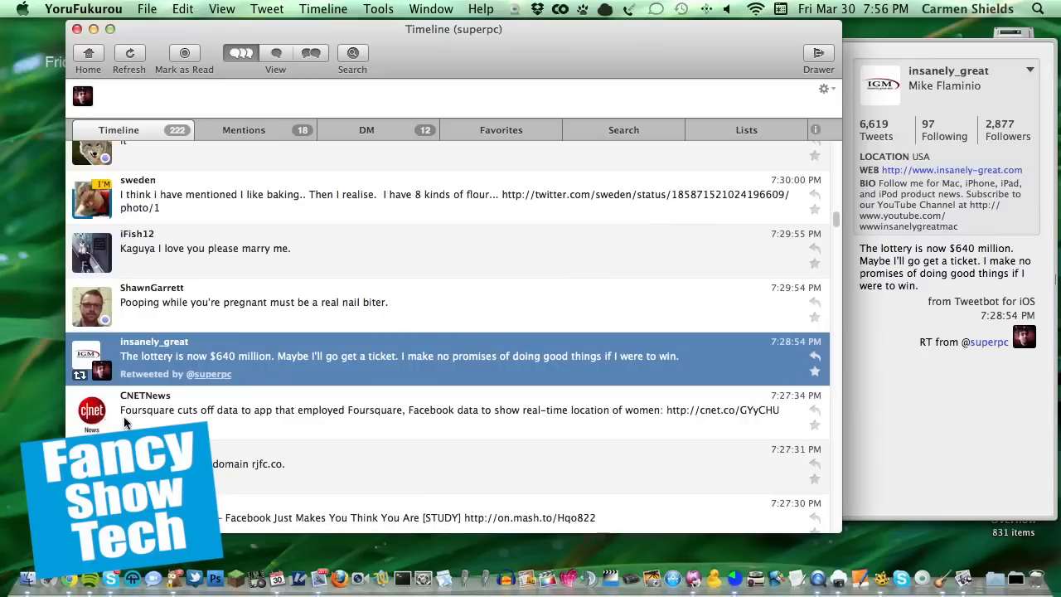
Scroll the timeline down past the retweeted lottery post to tweets around 7:20 PM
scroll(down, 3)
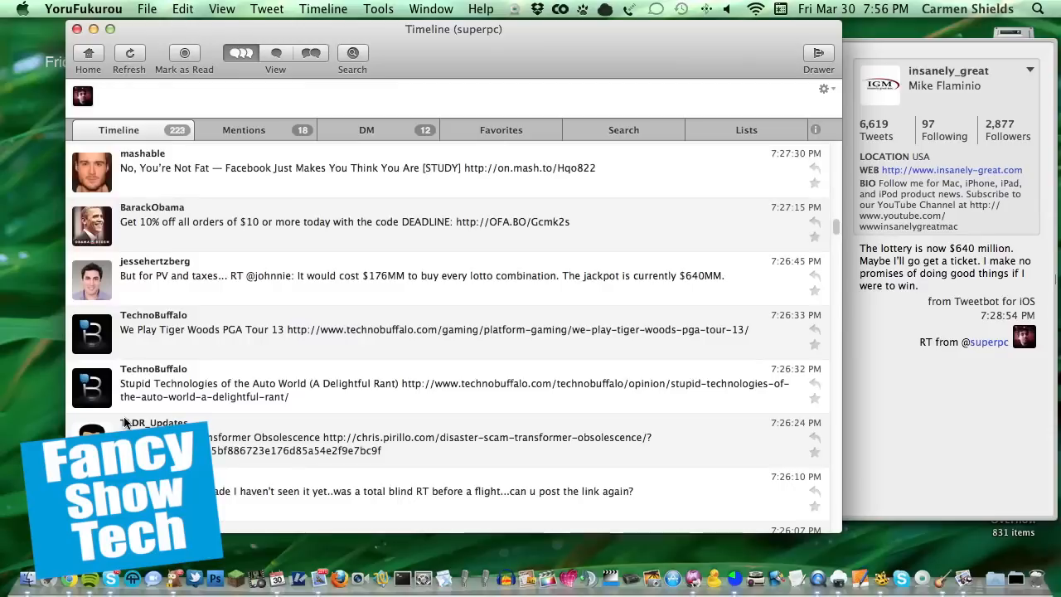
scroll(down, 3)
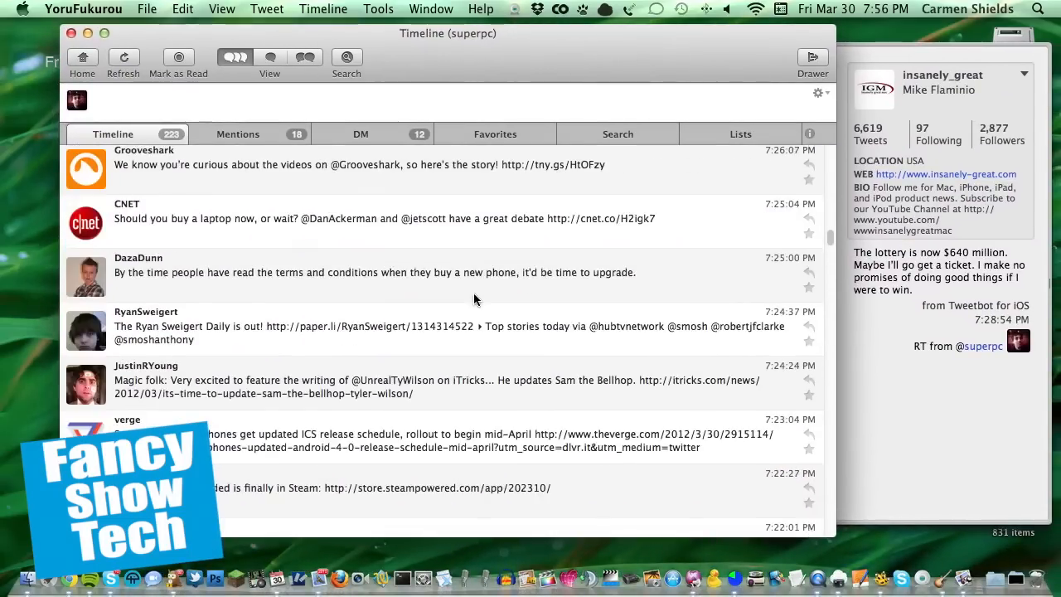
scroll(down, 3)
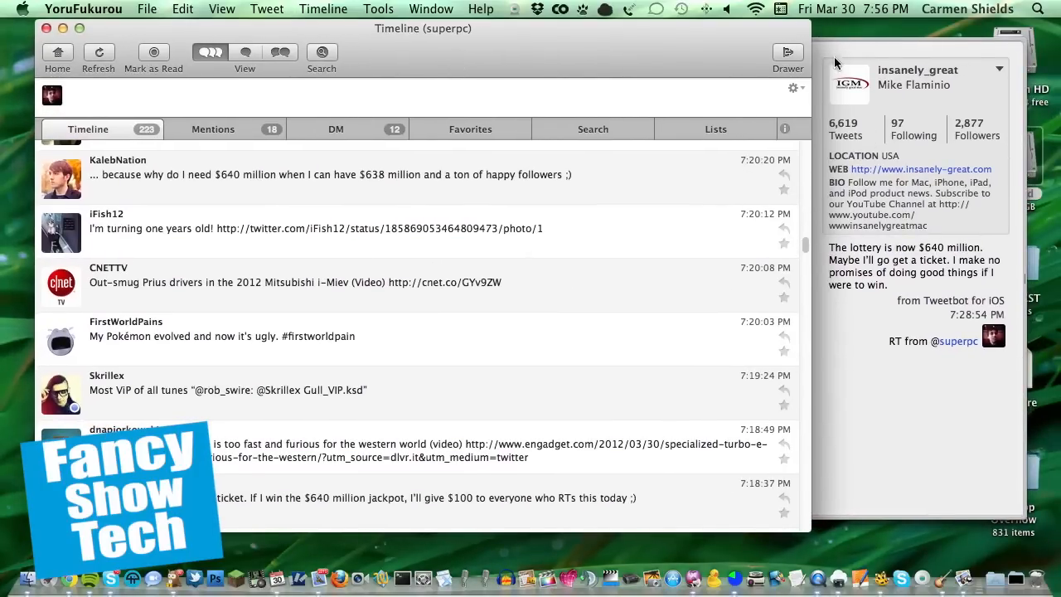
mouse_move(836, 86)
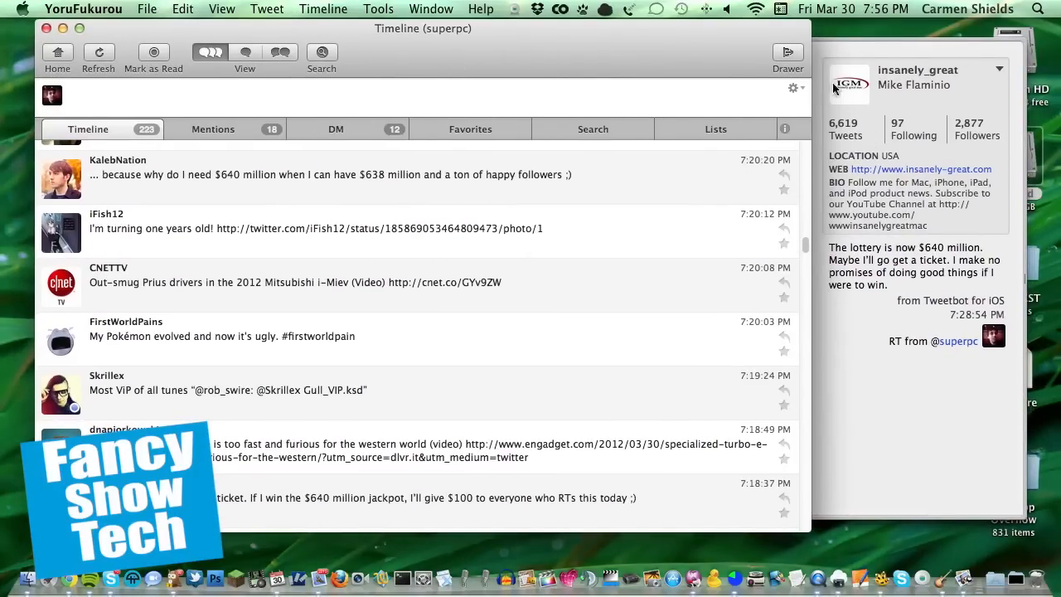
mouse_move(870, 271)
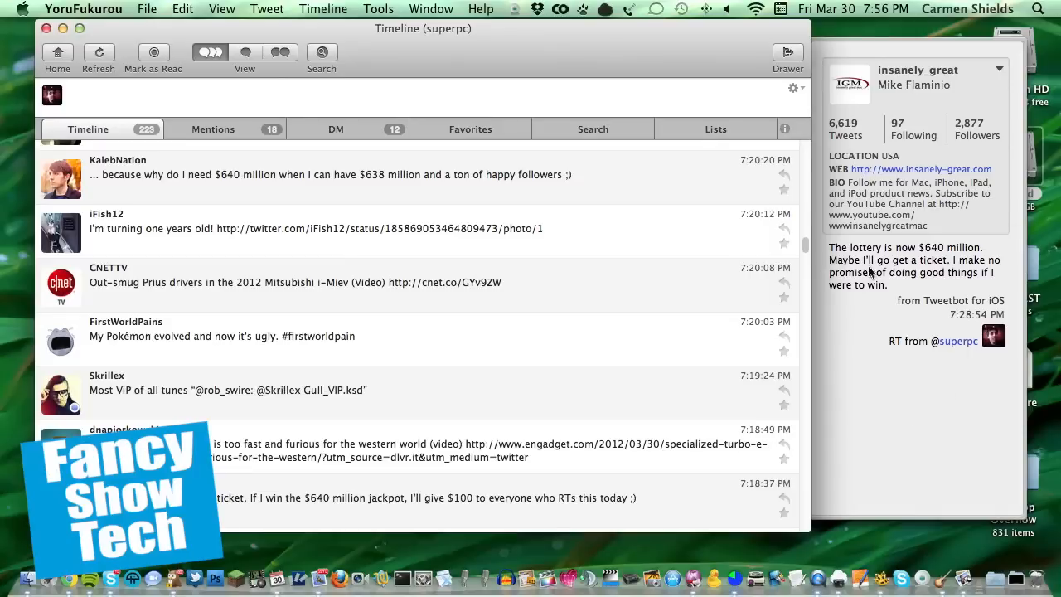
mouse_move(1048, 325)
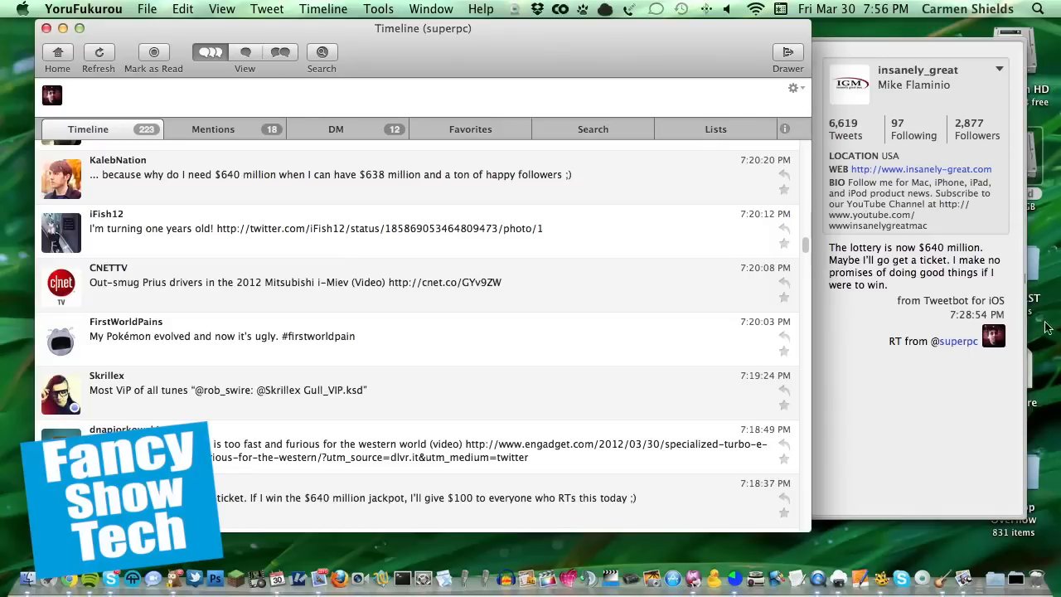
mouse_move(908, 313)
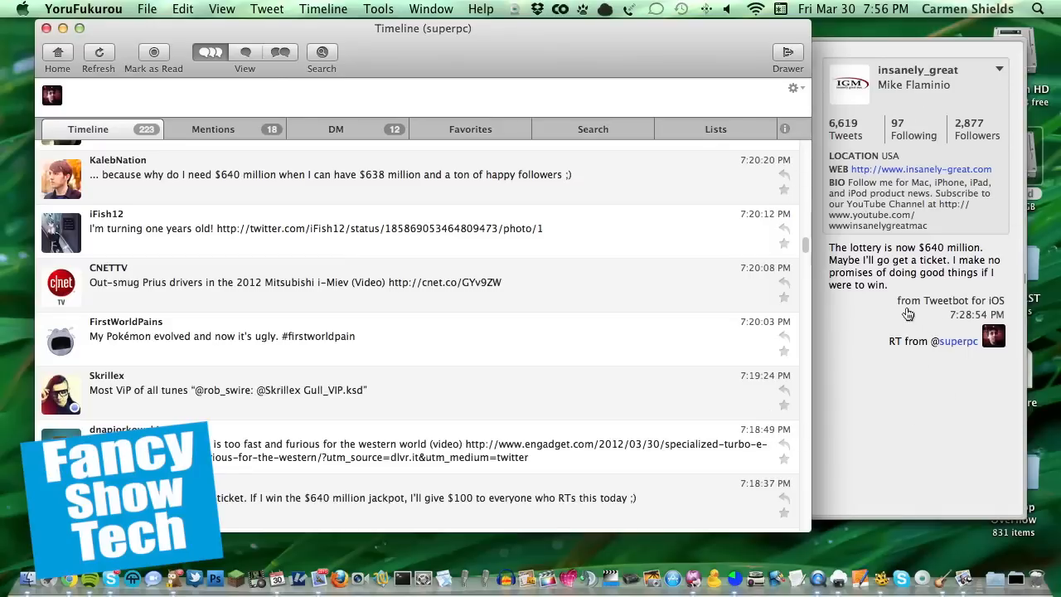
mouse_move(381, 55)
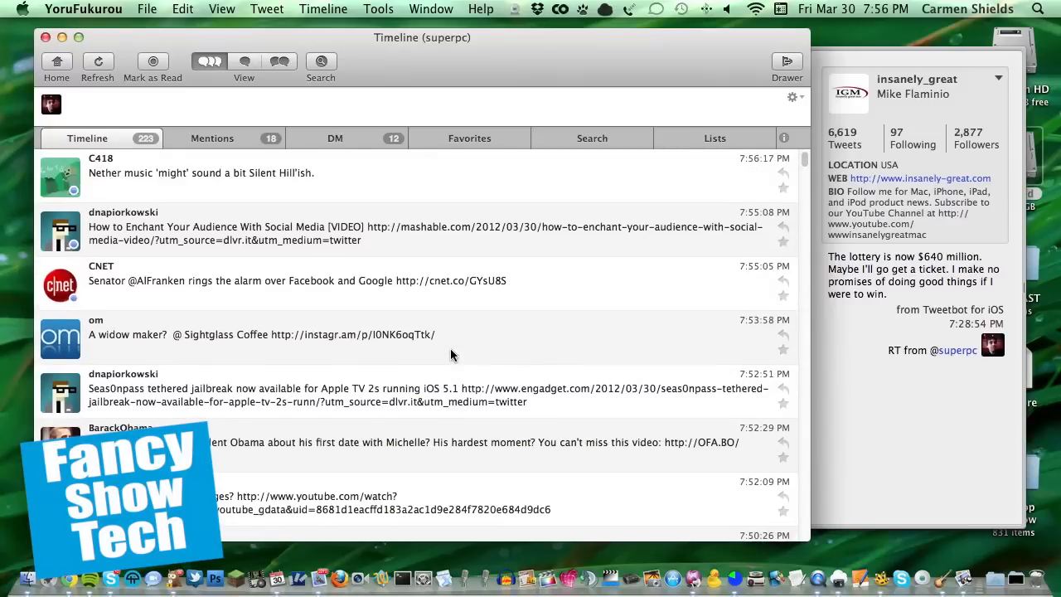
mouse_move(24, 43)
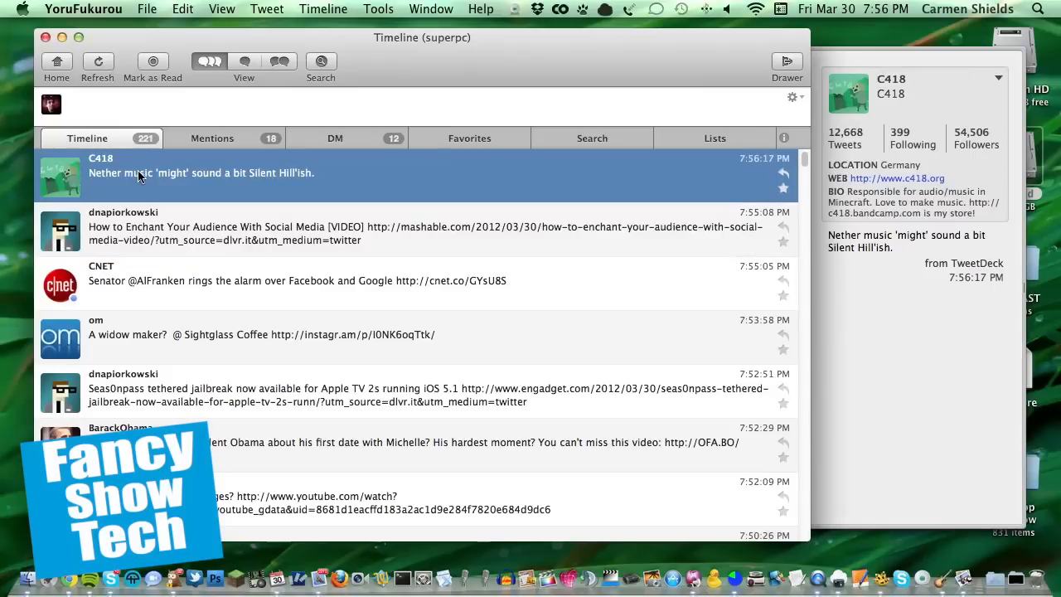
mouse_move(174, 343)
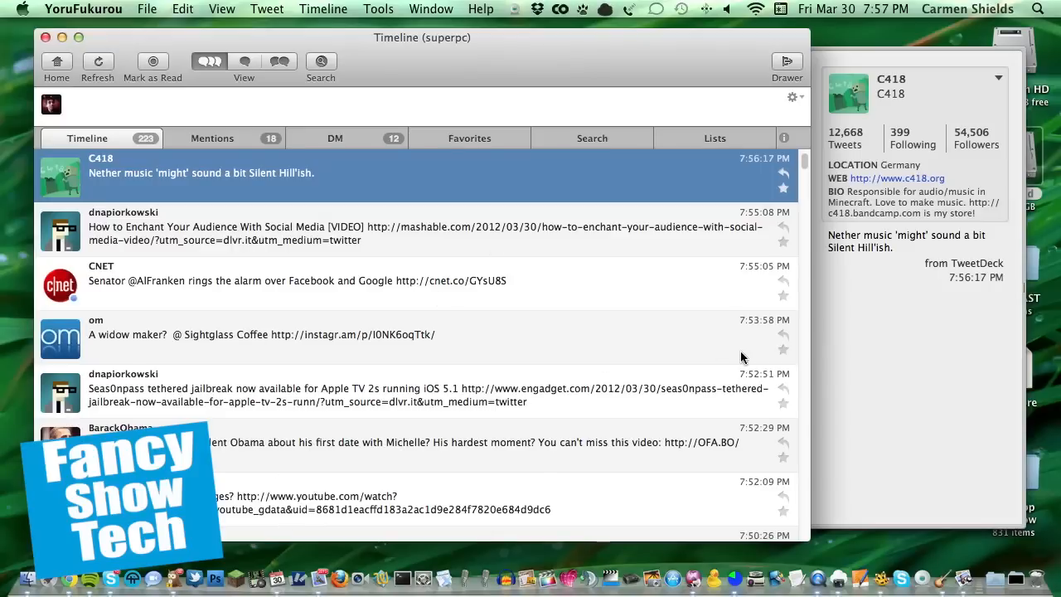
mouse_move(732, 355)
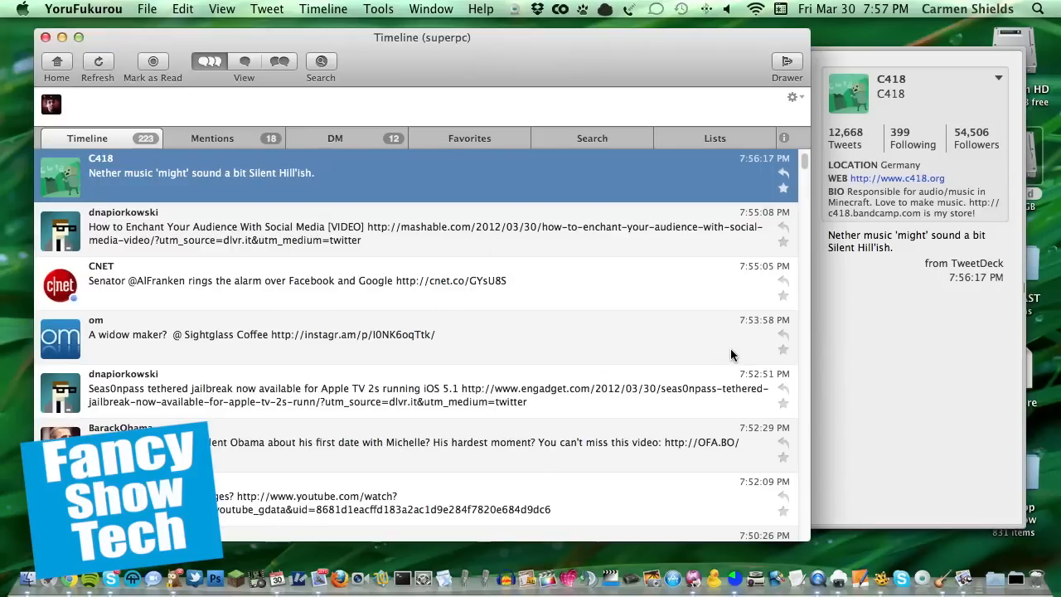
mouse_move(694, 388)
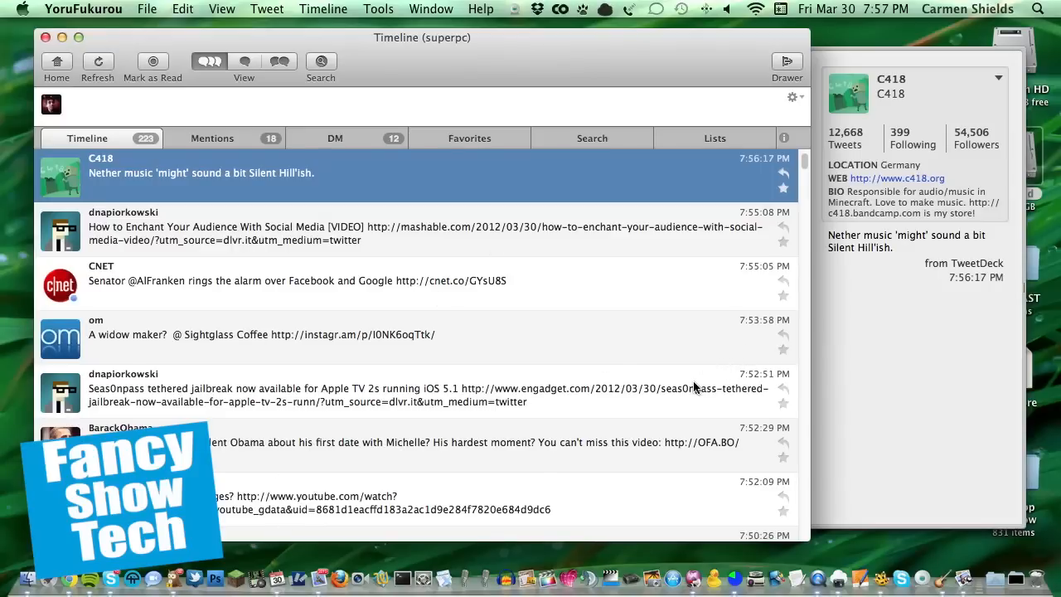
mouse_move(694, 412)
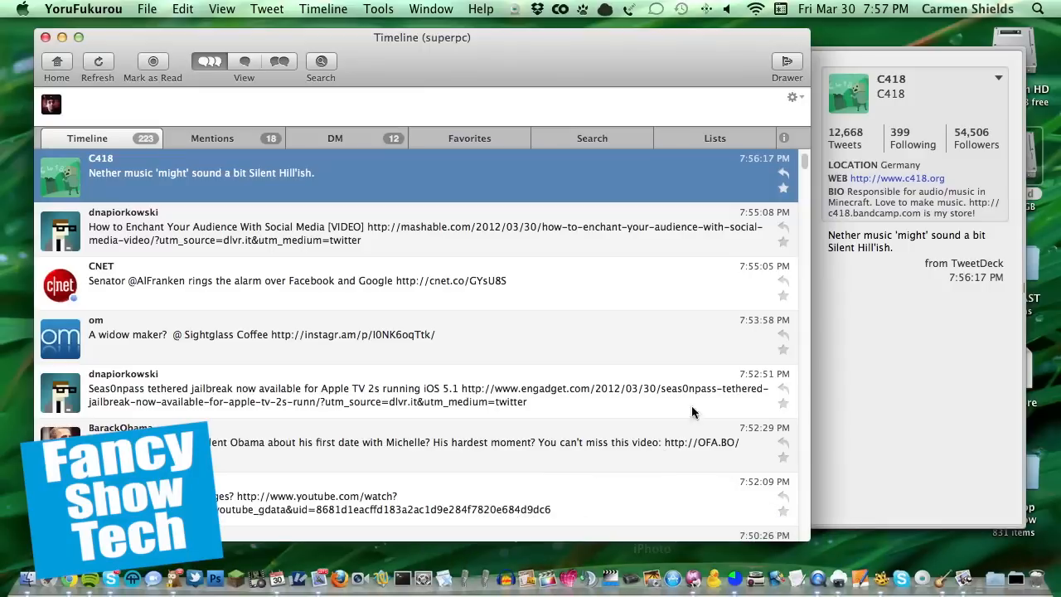
mouse_move(694, 388)
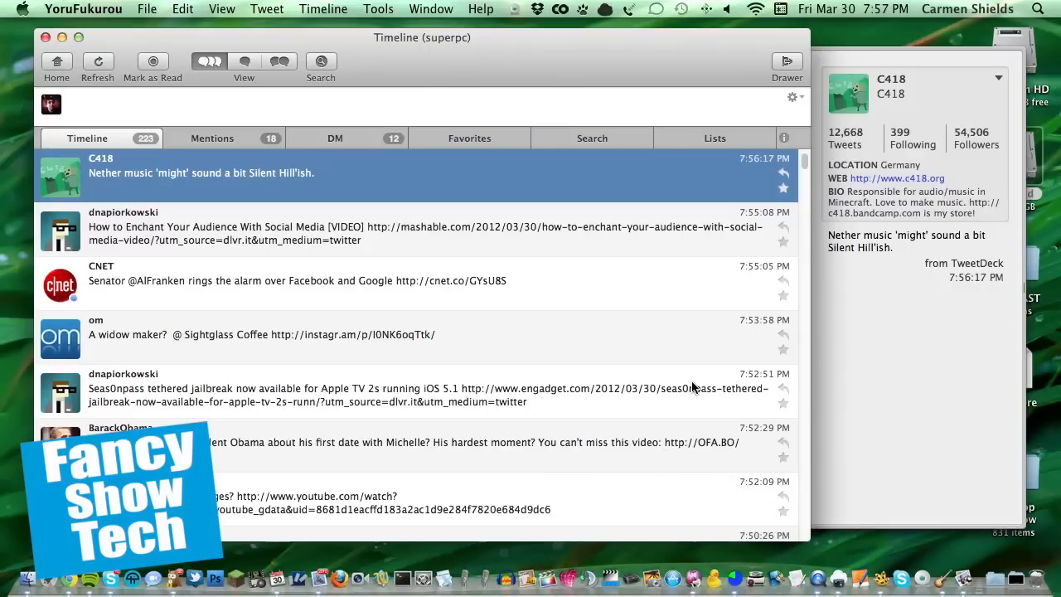
mouse_move(865, 98)
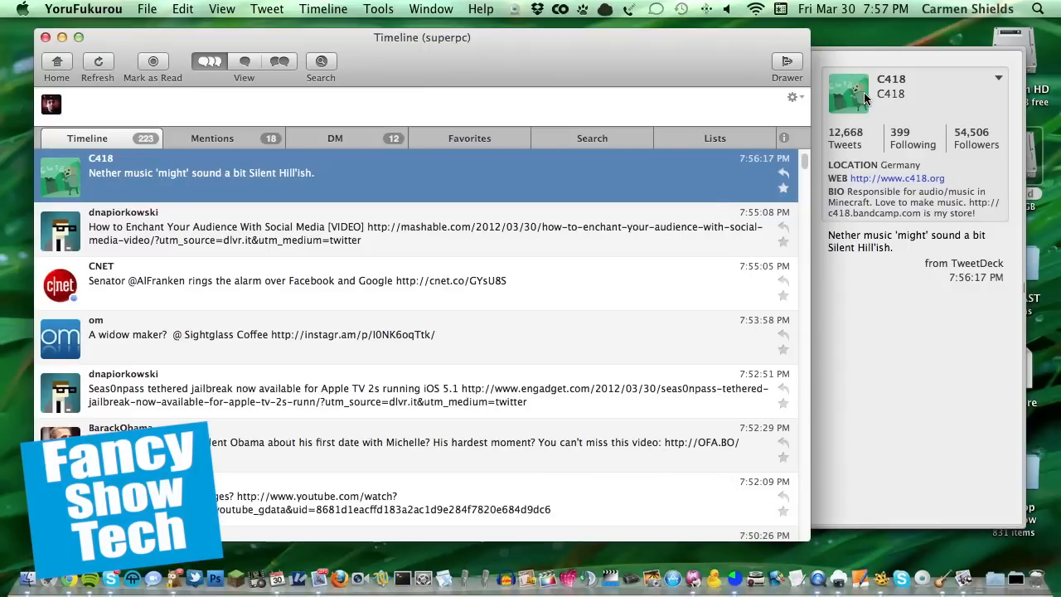
mouse_move(953, 110)
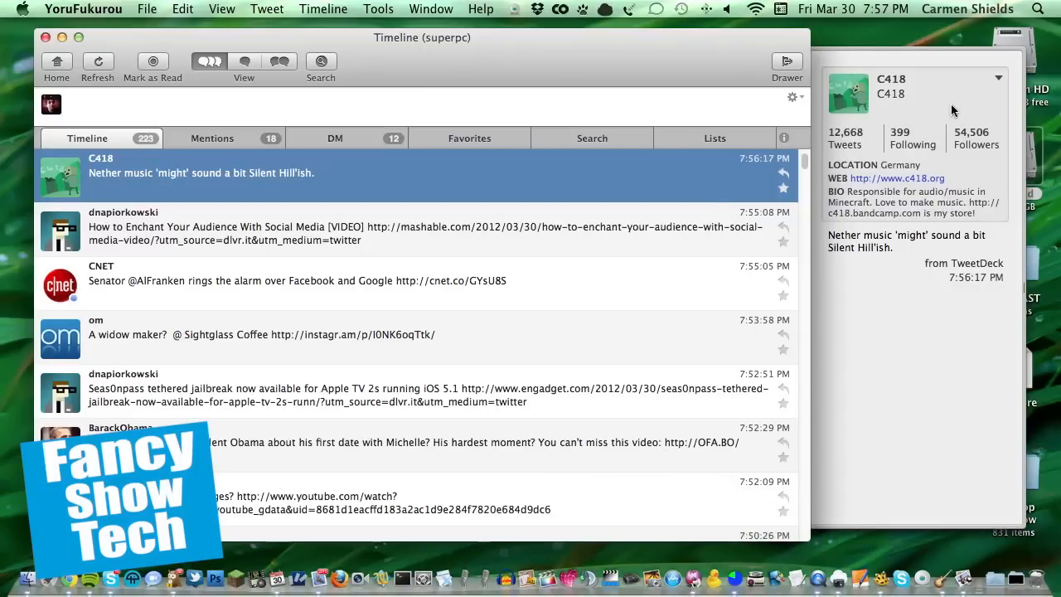